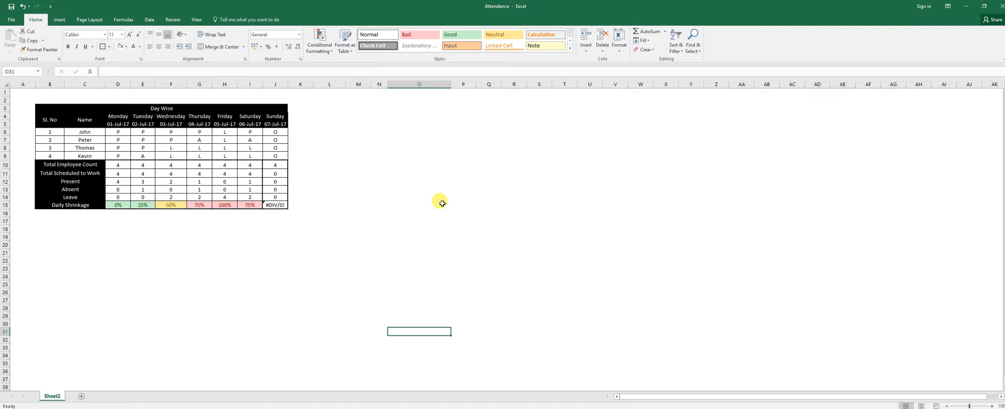
{"action": "mouse_move", "coordinate": [314, 121]}
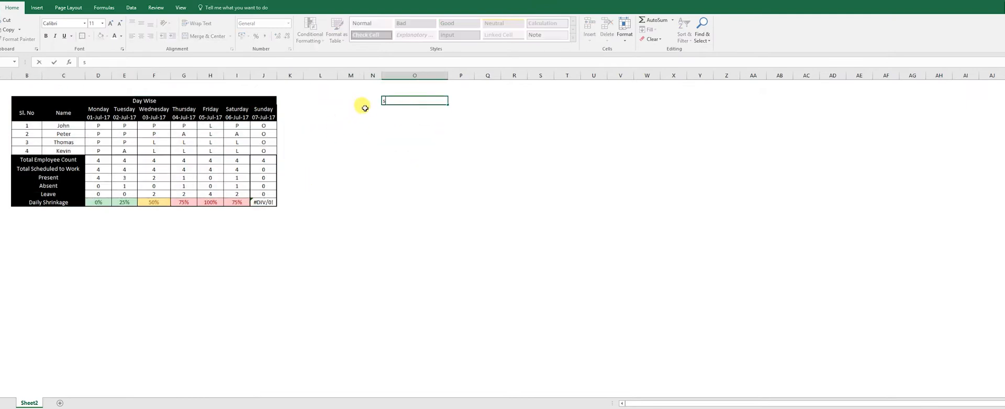
- Enter headers Sl. No, Name and Monday through Sunday, with serial numbers 1–4 below
{"action": "type", "text": "Sl. No"}
{"action": "left_click", "coordinate": [461, 101]}
{"action": "type", "text": "M"}
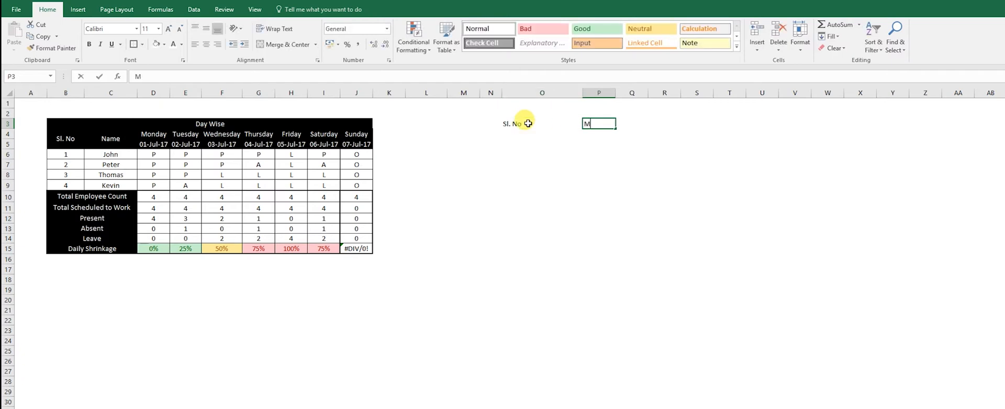
{"action": "key", "text": "Escape"}
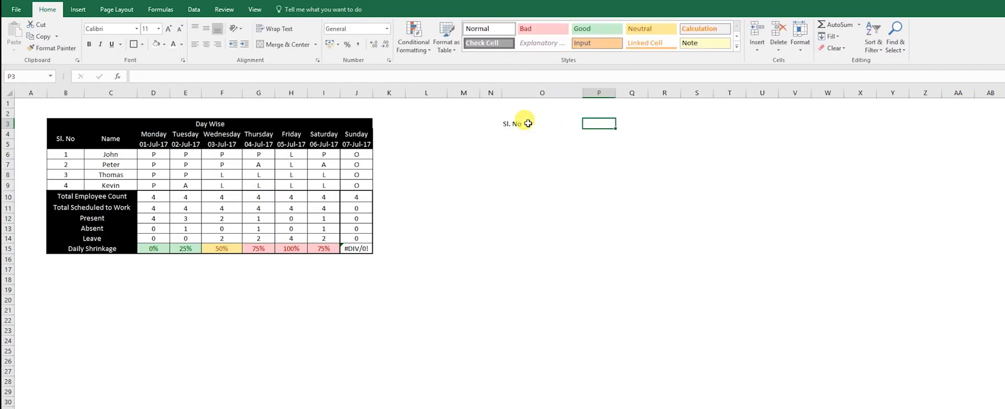
{"action": "type", "text": "Name"}
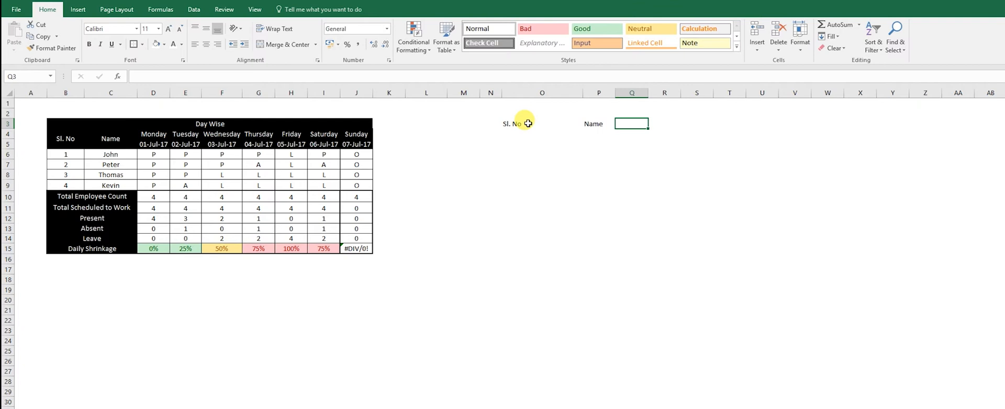
{"action": "type", "text": "Tuesday"}
{"action": "type", "text": "Monday"}
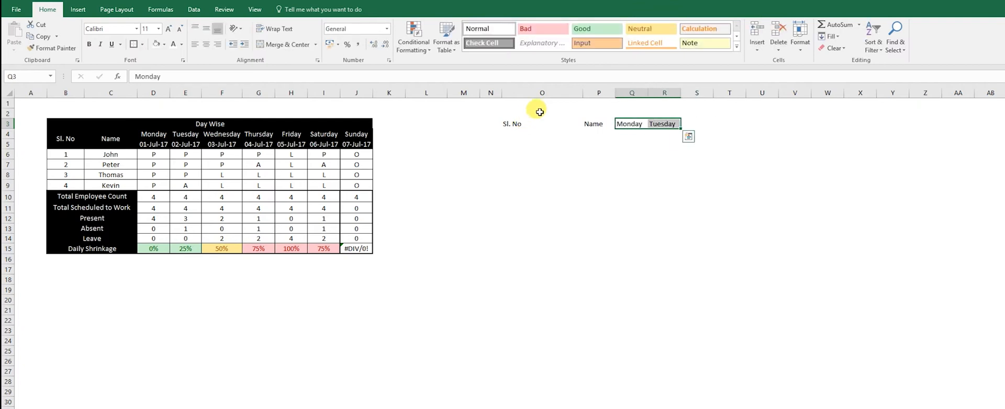
{"action": "left_click_drag", "start_coordinate": [680, 123], "coordinate": [904, 124]}
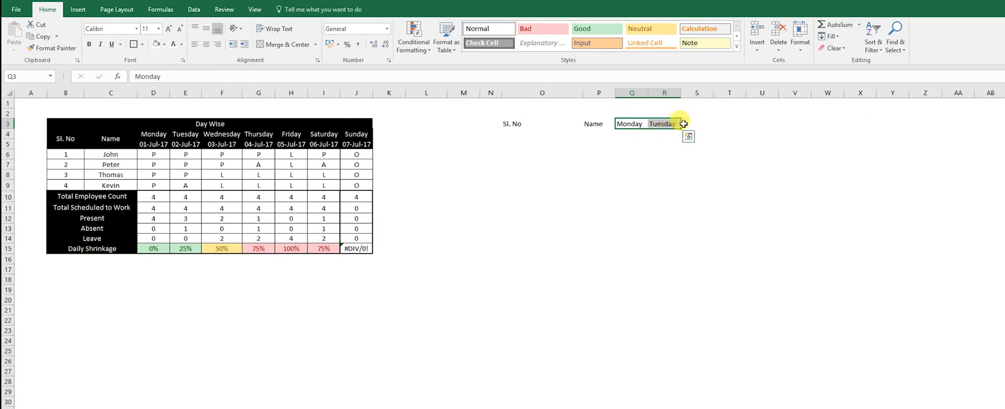
{"action": "left_click_drag", "start_coordinate": [684, 124], "coordinate": [763, 124]}
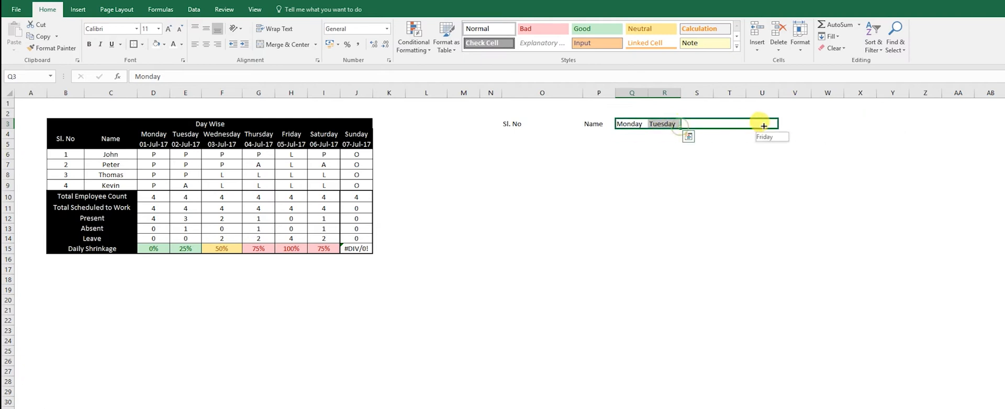
{"action": "left_click_drag", "start_coordinate": [763, 127], "coordinate": [823, 119]}
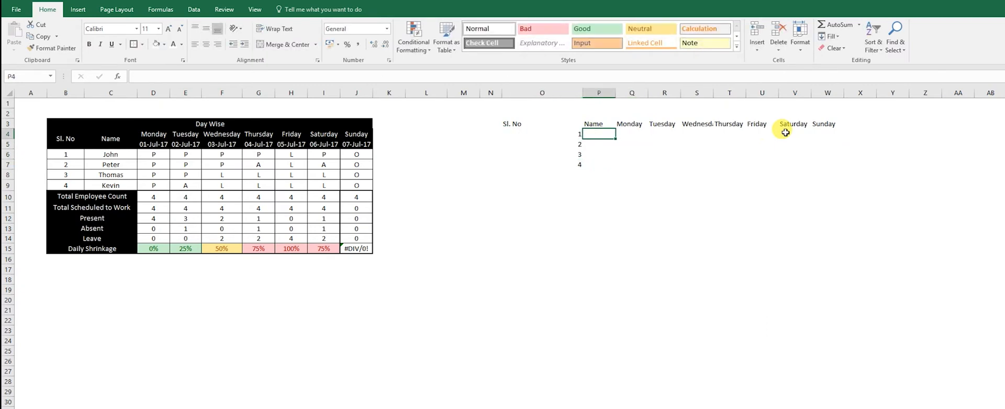
- Enter the employee names John, Peter, Thomas and Kevin under the Name header
{"action": "type", "text": "John"}
{"action": "left_click", "coordinate": [600, 154]}
{"action": "type", "text": "Tj"}
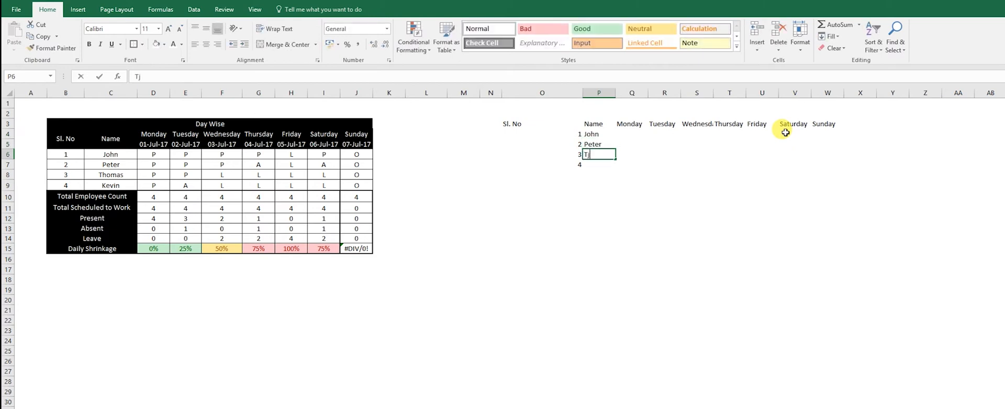
{"action": "type", "text": "Kevin"}
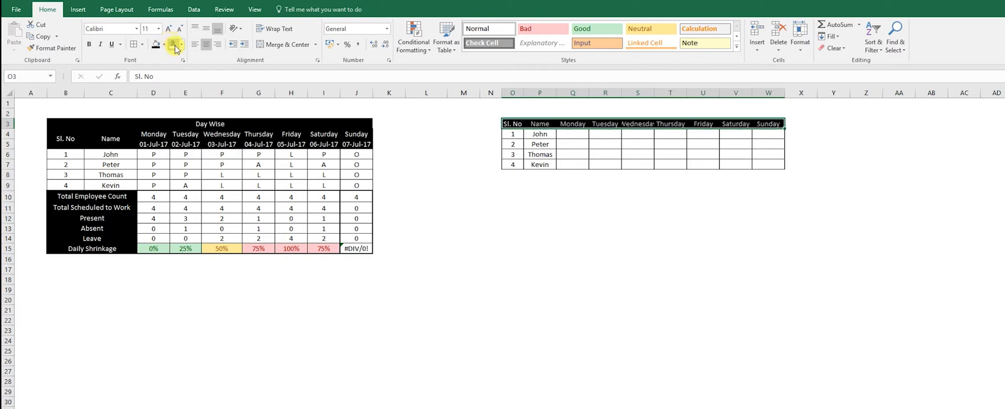
- Shift the data down a row and fill dates 01-Jul-17 to 07-Jul-17 under the weekdays
{"action": "left_click", "coordinate": [572, 135]}
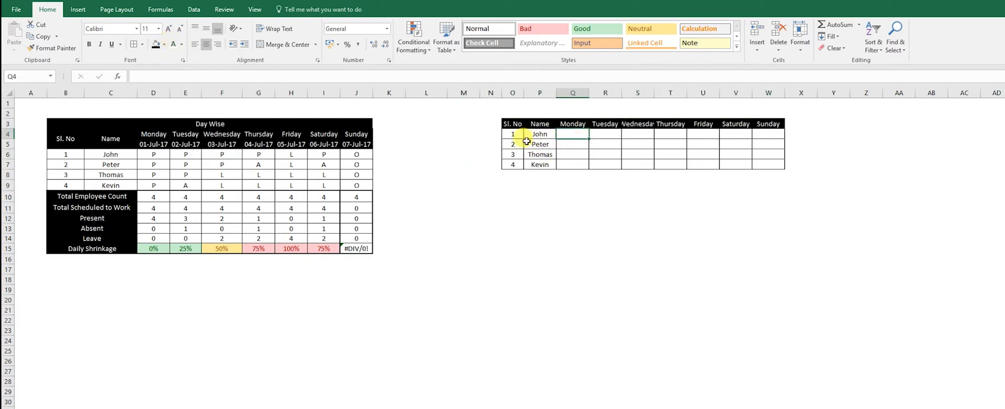
{"action": "left_click_drag", "start_coordinate": [572, 134], "coordinate": [780, 161]}
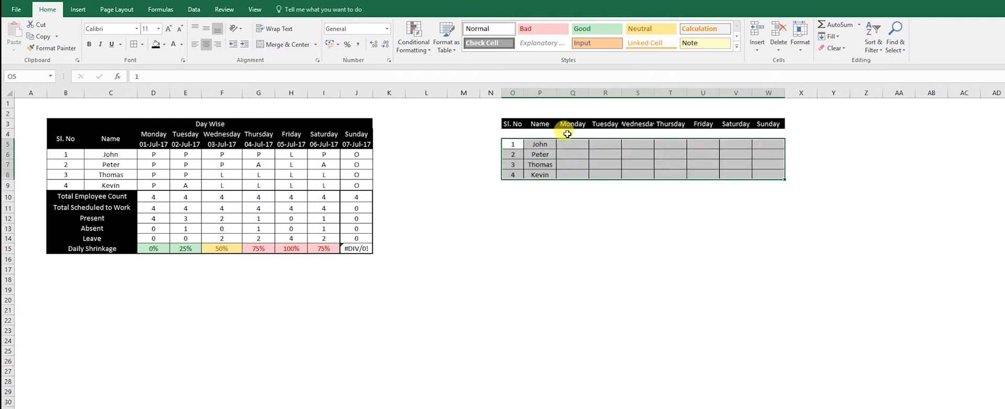
{"action": "left_click", "coordinate": [572, 133]}
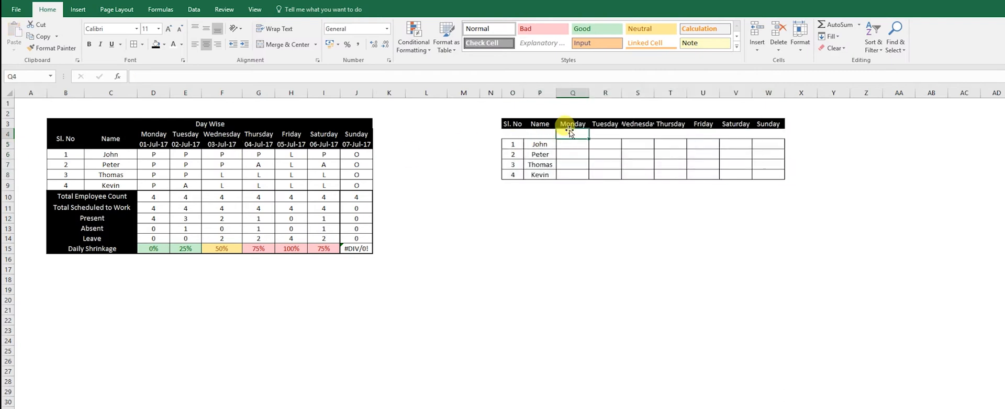
{"action": "type", "text": "01-july"}
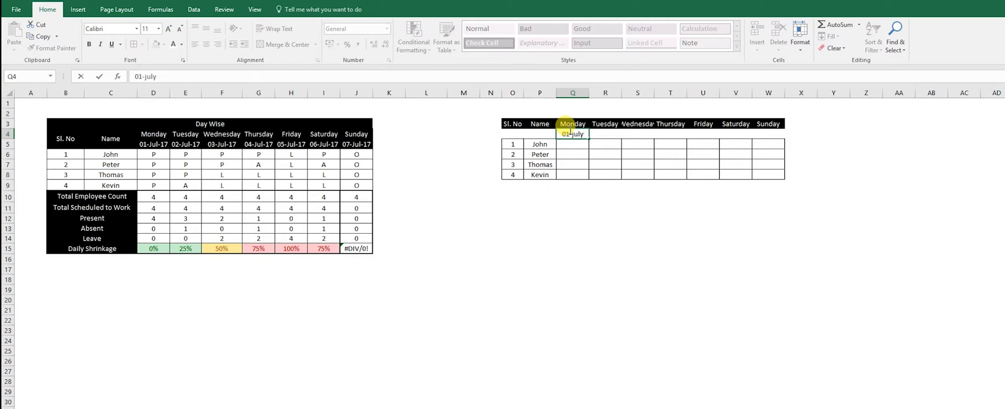
{"action": "key", "text": "enter"}
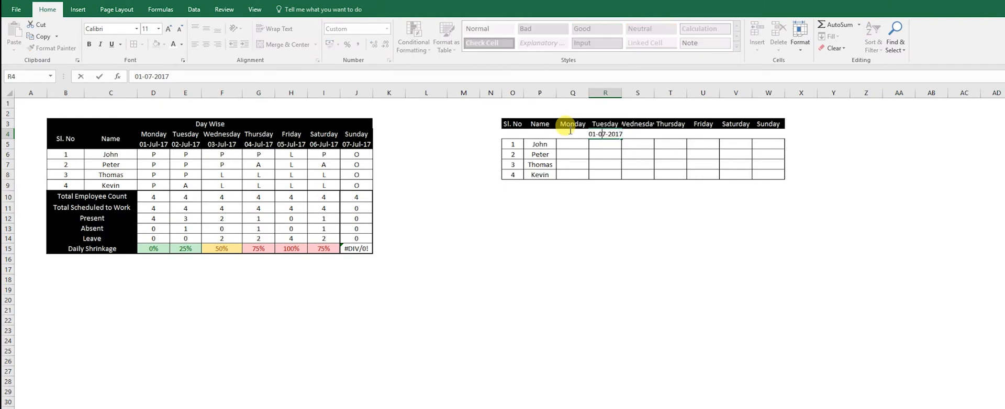
{"action": "type", "text": "02-07-2017"}
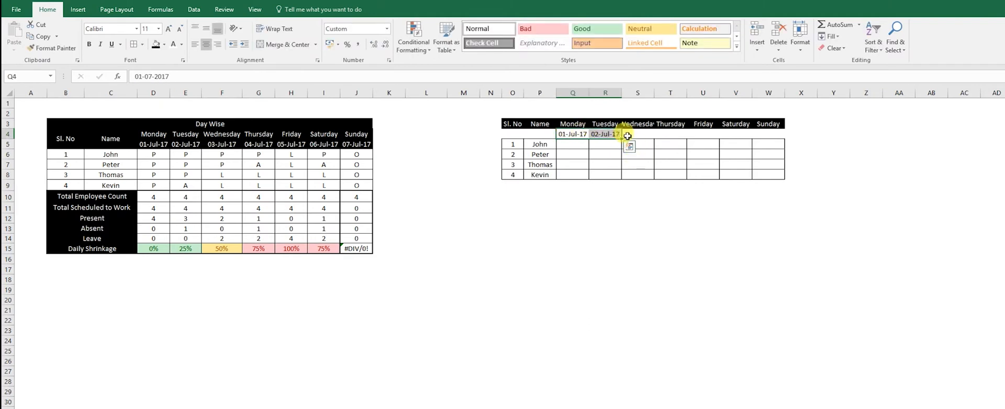
{"action": "left_click_drag", "start_coordinate": [622, 135], "coordinate": [776, 135]}
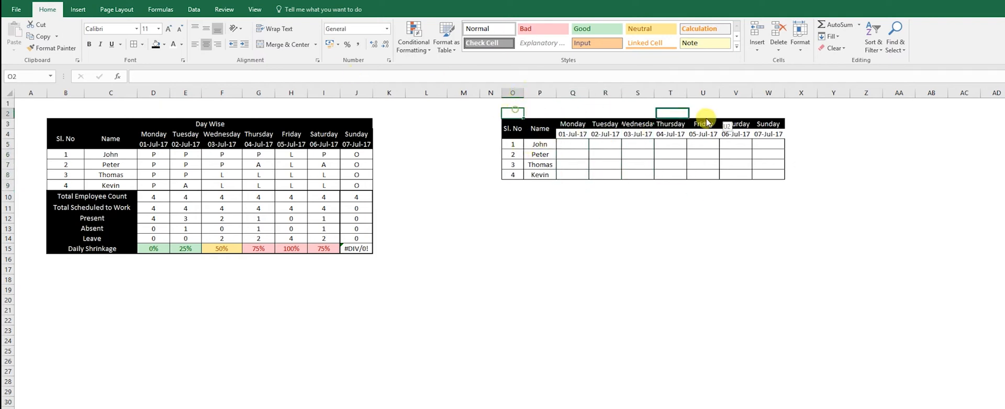
- Add a 'Day Wise' title merged across the table with black fill
{"action": "left_click_drag", "start_coordinate": [512, 113], "coordinate": [735, 112]}
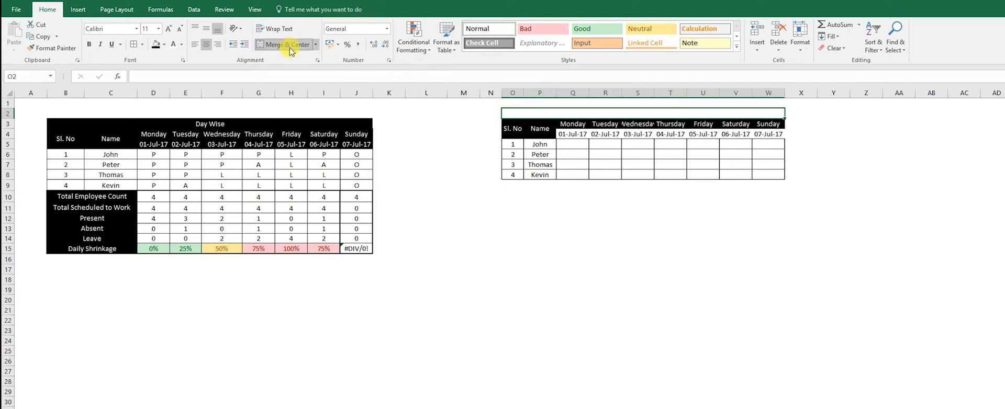
{"action": "type", "text": "Day Wi"}
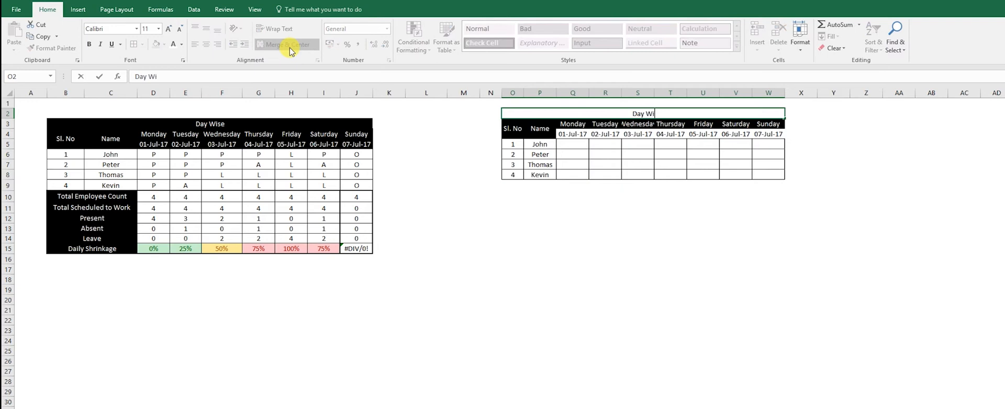
{"action": "left_click", "coordinate": [512, 128]}
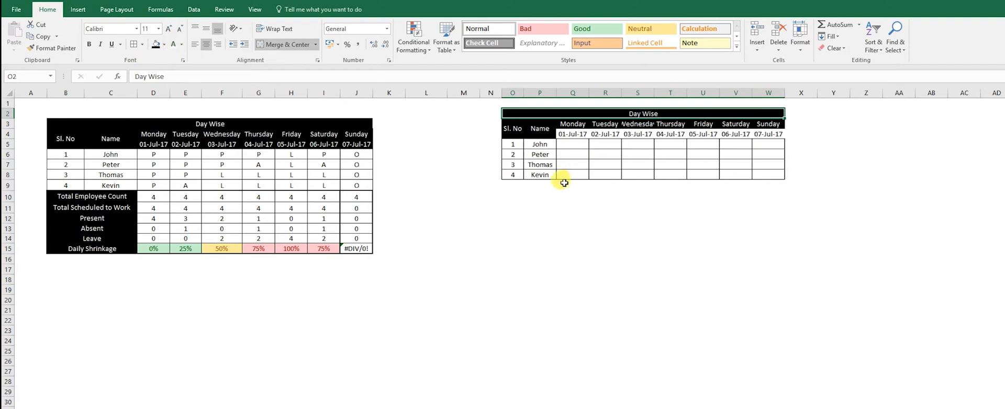
{"action": "left_click_drag", "start_coordinate": [563, 144], "coordinate": [762, 175]}
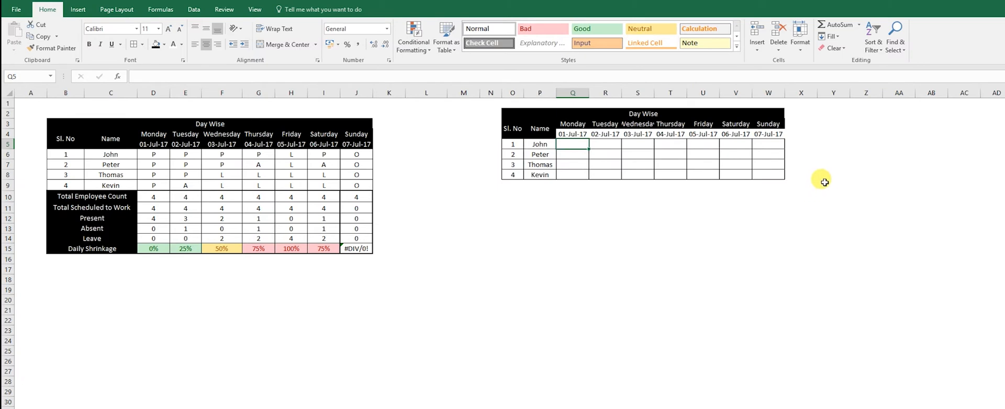
- Enter the P, A, L and O codes for John, Peter, Thomas and Kevin, Monday–Sunday
{"action": "type", "text": "P"}
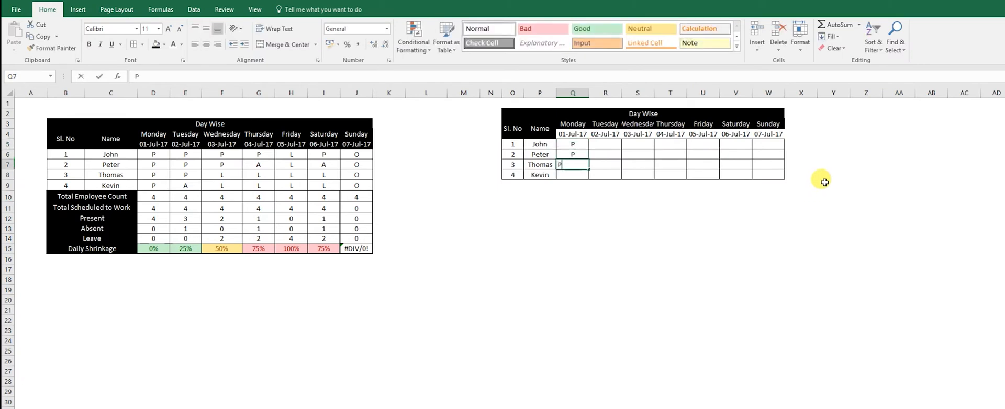
{"action": "key", "text": "Enter"}
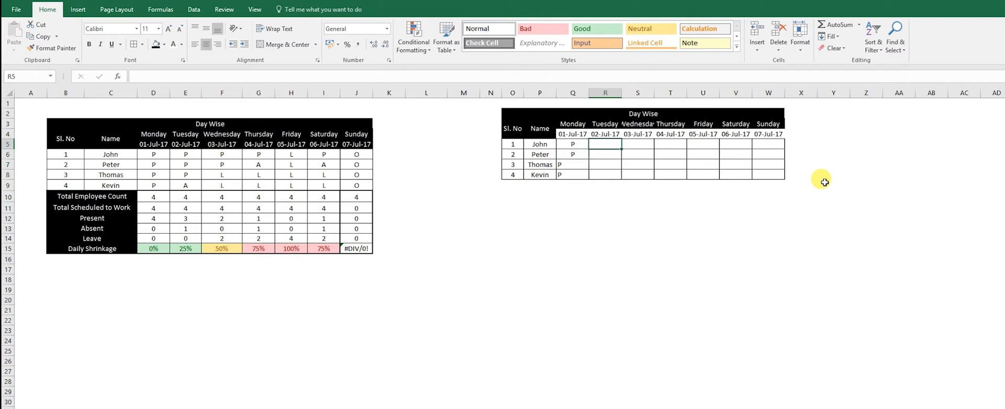
{"action": "type", "text": "P"}
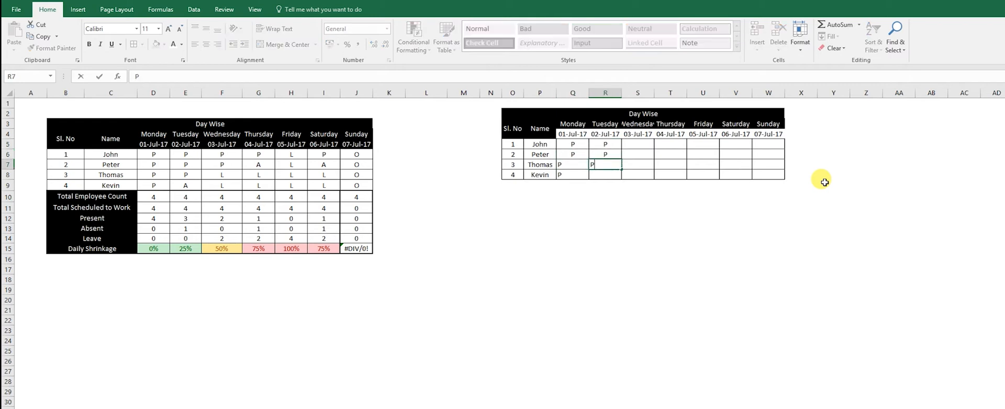
{"action": "type", "text": "A"}
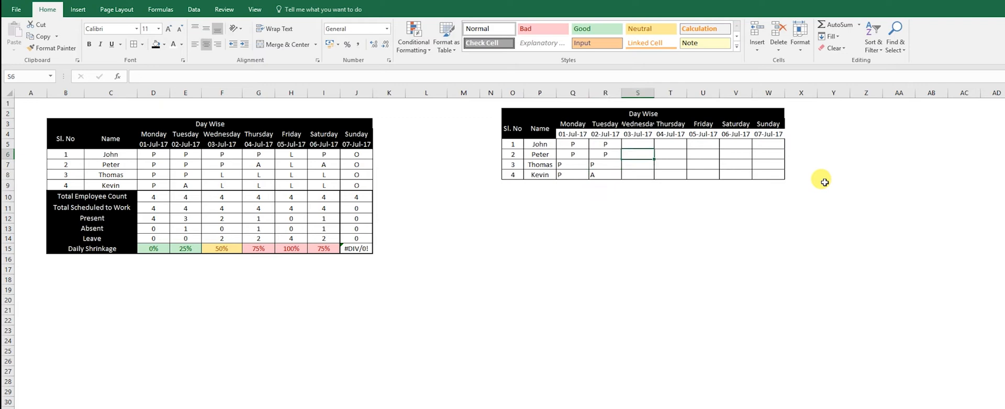
{"action": "left_click", "coordinate": [638, 143]}
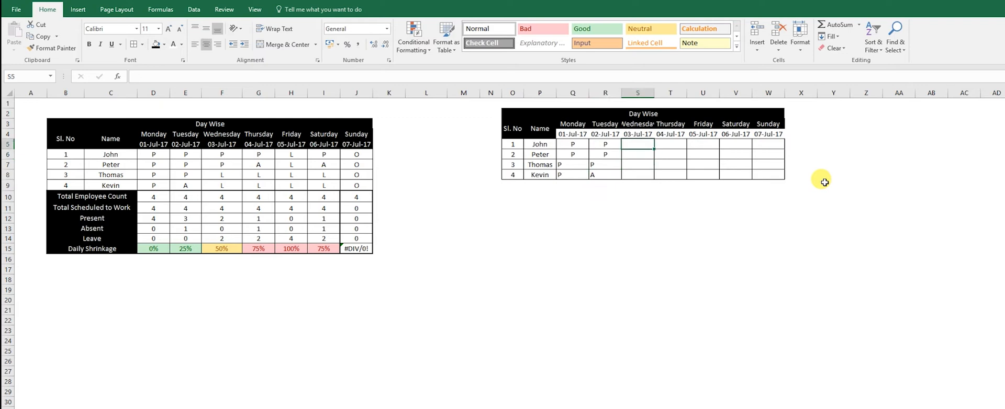
{"action": "type", "text": "P"}
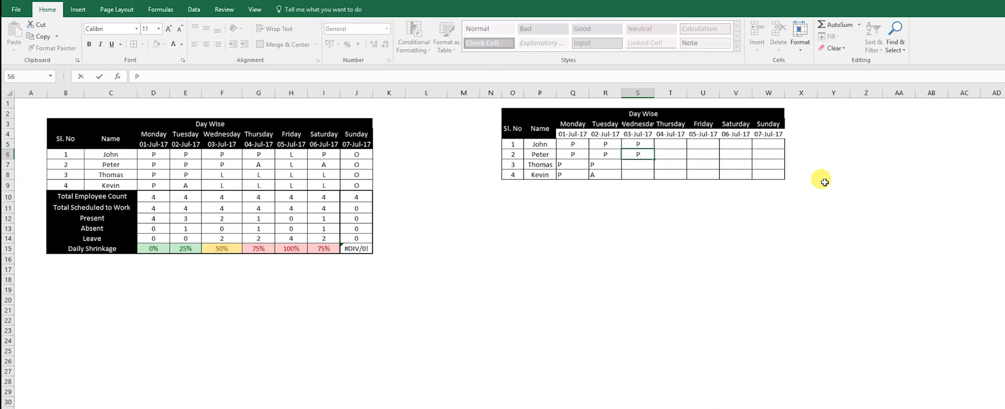
{"action": "type", "text": "L"}
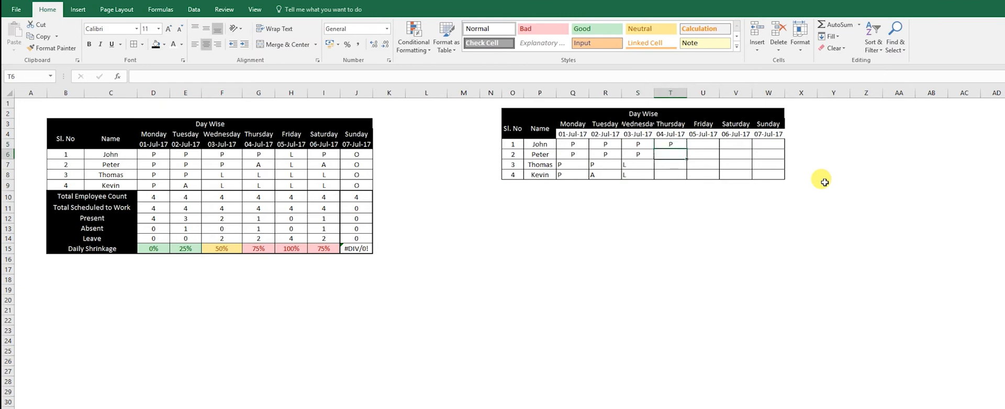
{"action": "type", "text": "L"}
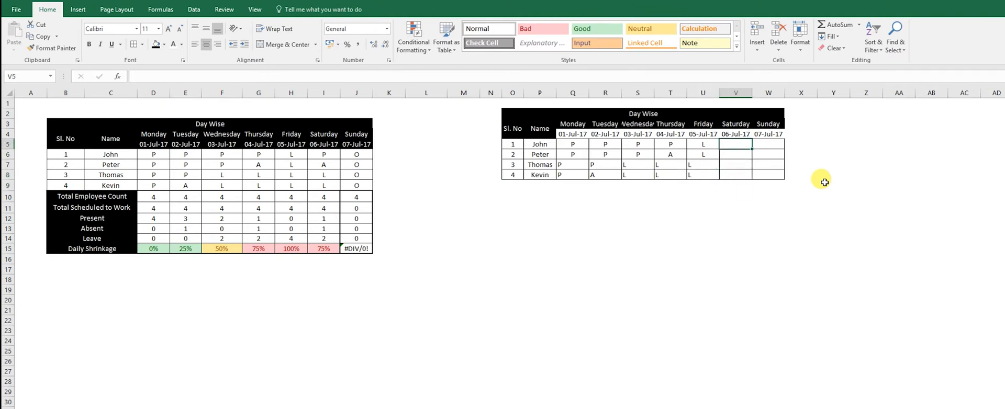
{"action": "type", "text": "P"}
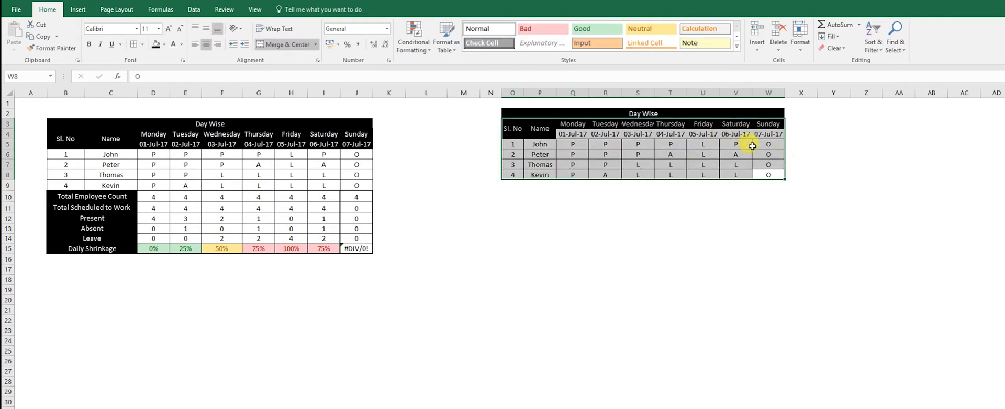
- Centre the attendance codes across the Day Wise table grid
{"action": "left_click", "coordinate": [768, 144]}
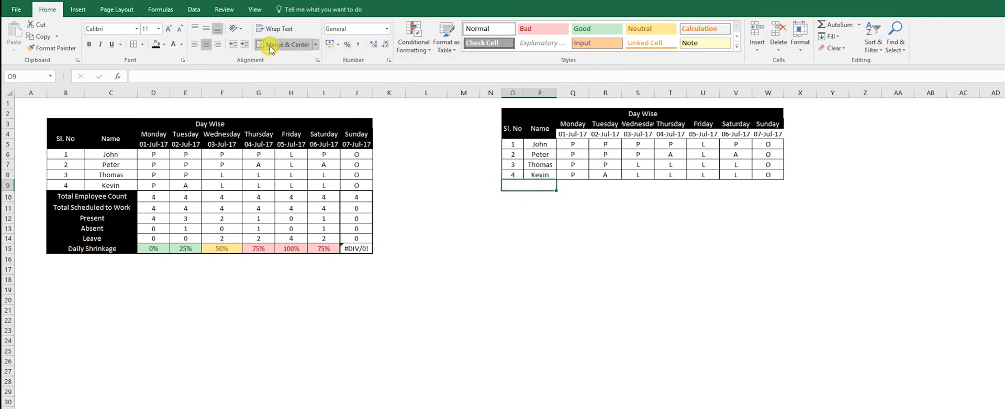
- Add 'Total Employee Count' with 4 under Monday, plus a 'Total Scheduled to Work' label
{"action": "type", "text": "T"}
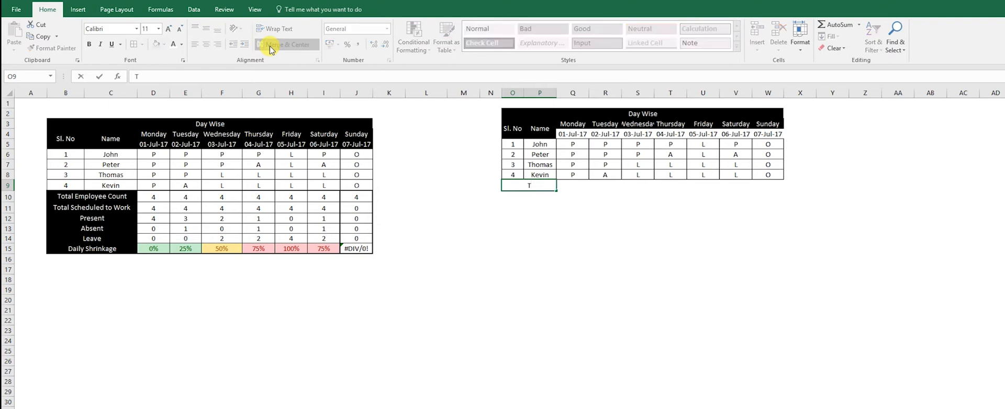
{"action": "type", "text": "otal Employee Count"}
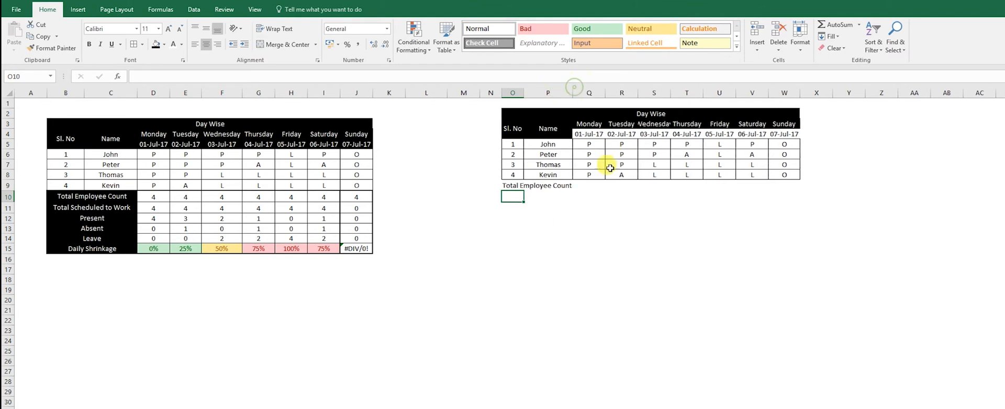
{"action": "left_click", "coordinate": [588, 186]}
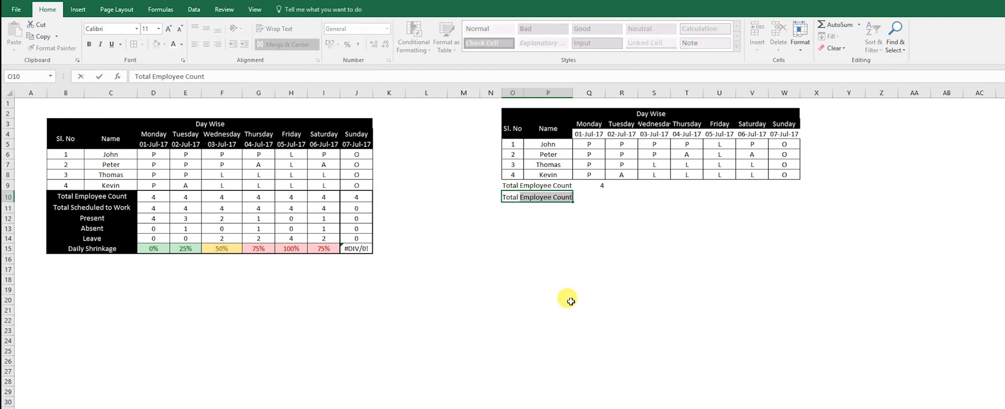
{"action": "type", "text": "Total Scheduled t"}
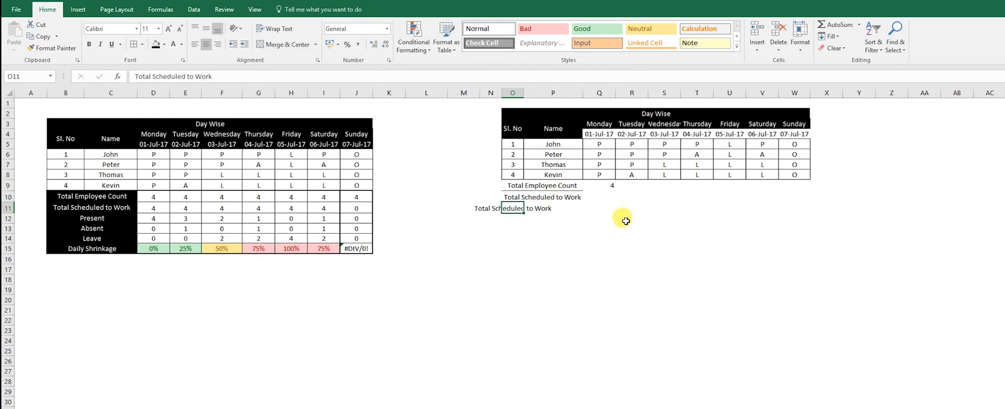
{"action": "left_click", "coordinate": [552, 210]}
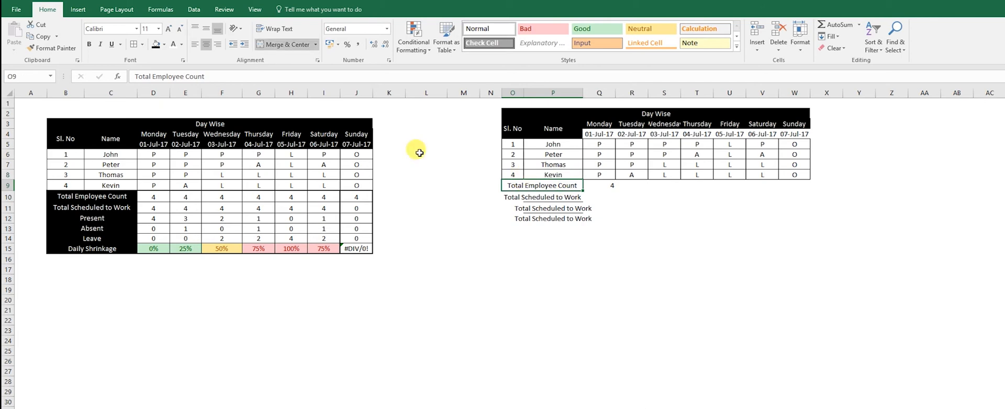
{"action": "left_click", "coordinate": [542, 197]}
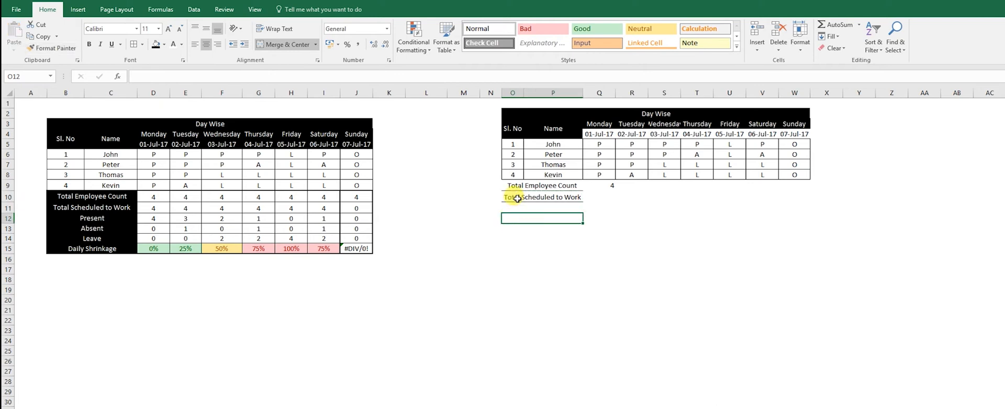
- Add Present, Absent, Leave and Daily Shrinkage labels with the left table's black summary formatting
{"action": "left_click", "coordinate": [543, 198]}
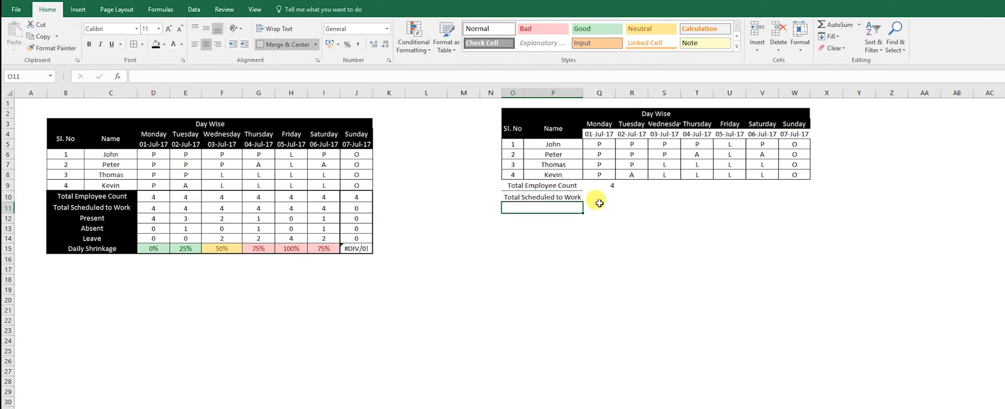
{"action": "type", "text": "Absent"}
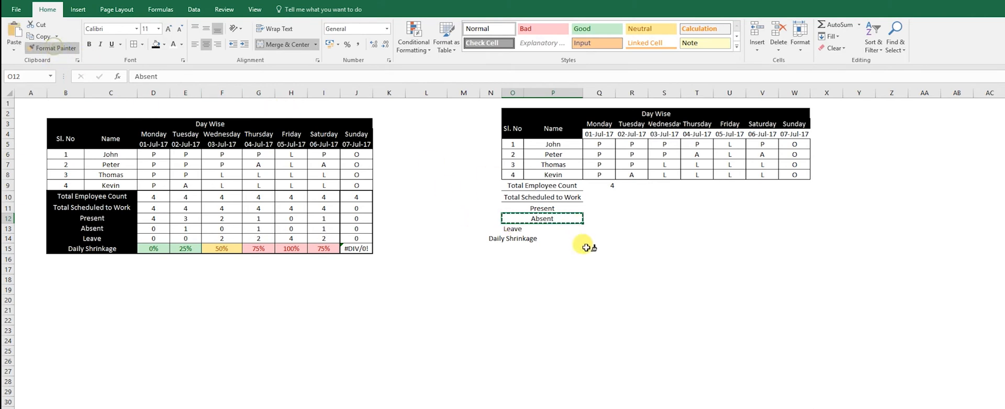
{"action": "left_click", "coordinate": [542, 238]}
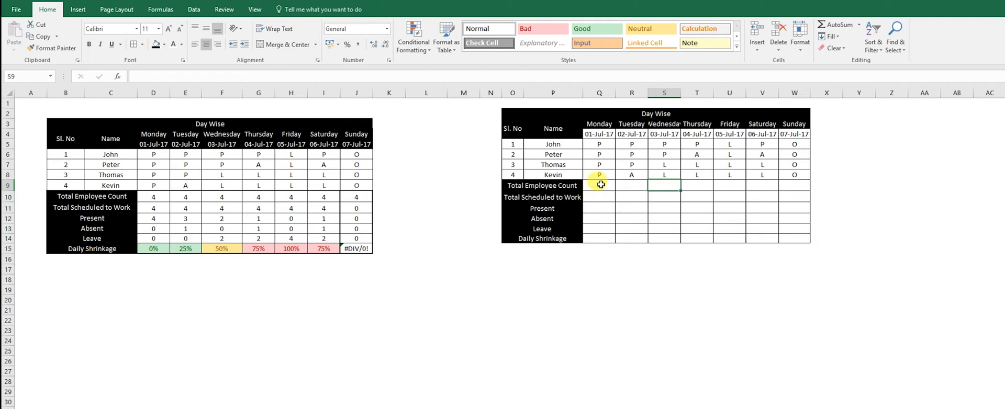
- Fill Total Employee Count with 4 daily, and Scheduled to Work with 4 Monday–Saturday and 0 on Sunday
{"action": "left_click", "coordinate": [599, 185]}
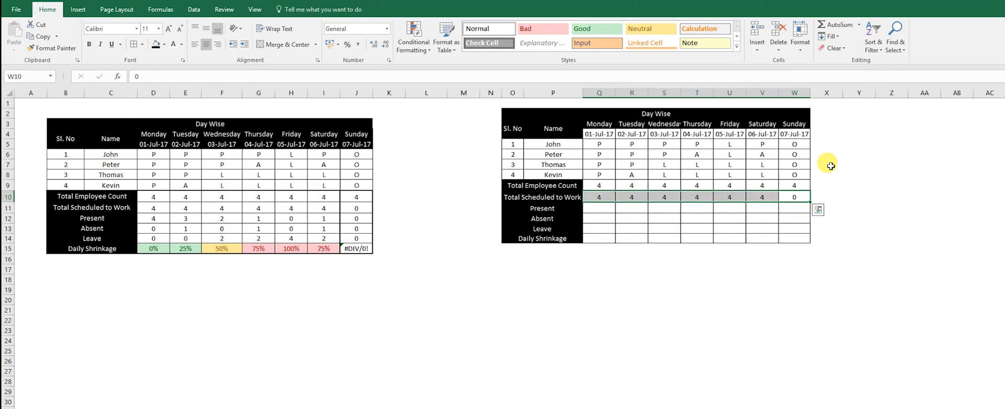
{"action": "left_click", "coordinate": [729, 206]}
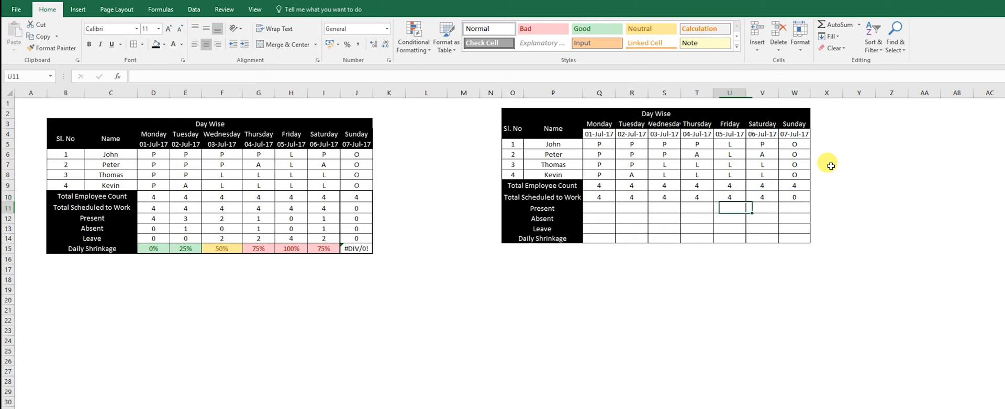
{"action": "left_click", "coordinate": [599, 208]}
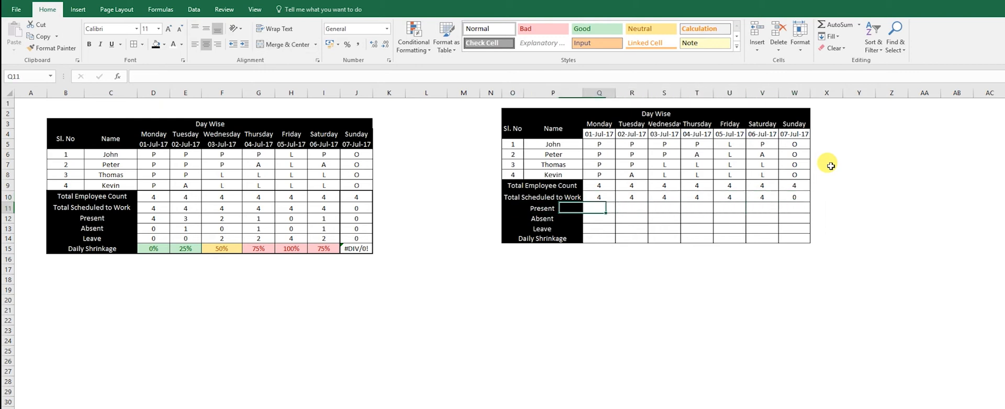
- Count Present with =COUNTIF(Q5:Q8,"P") copied across, giving 4, 3, 2, 1, 0, 1, 0
{"action": "type", "text": "=countif"}
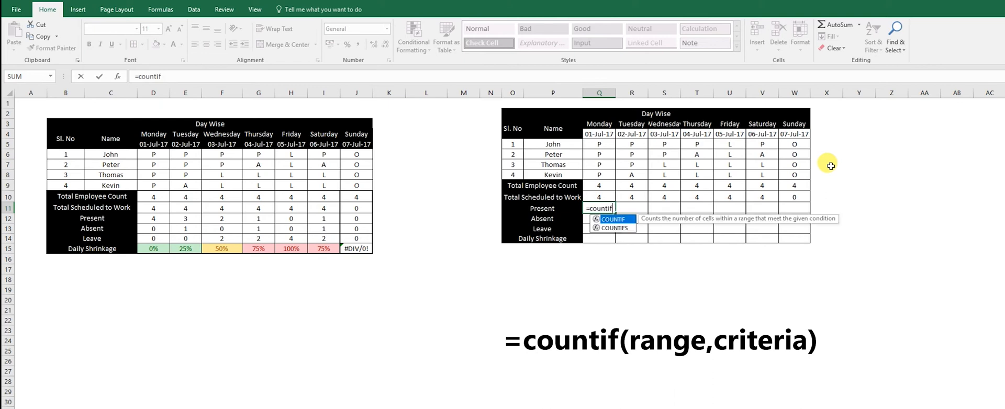
{"action": "type", "text": "("}
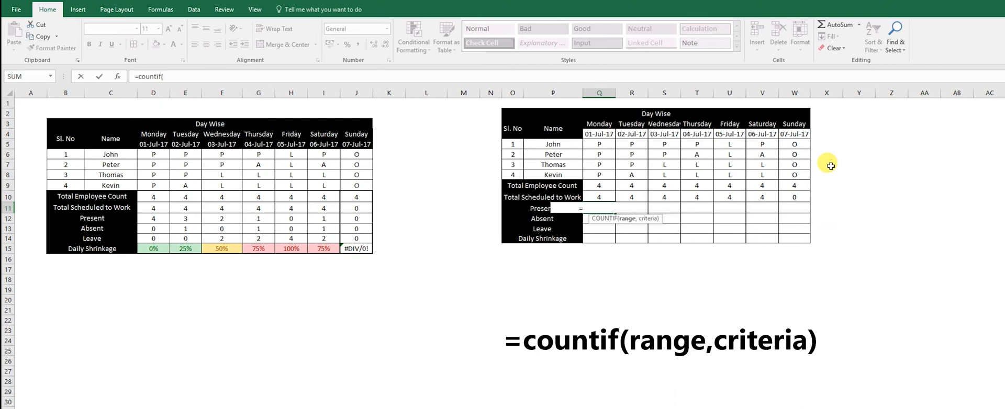
{"action": "left_click_drag", "start_coordinate": [599, 143], "coordinate": [599, 175]}
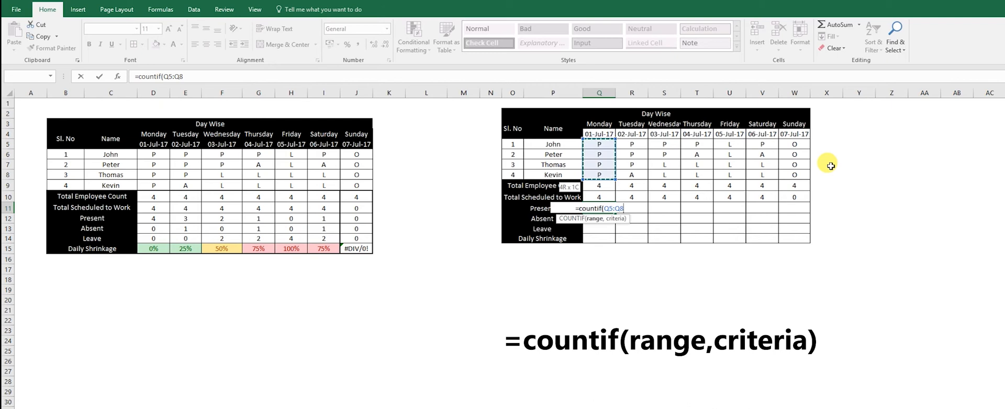
{"action": "type", "text": ","}
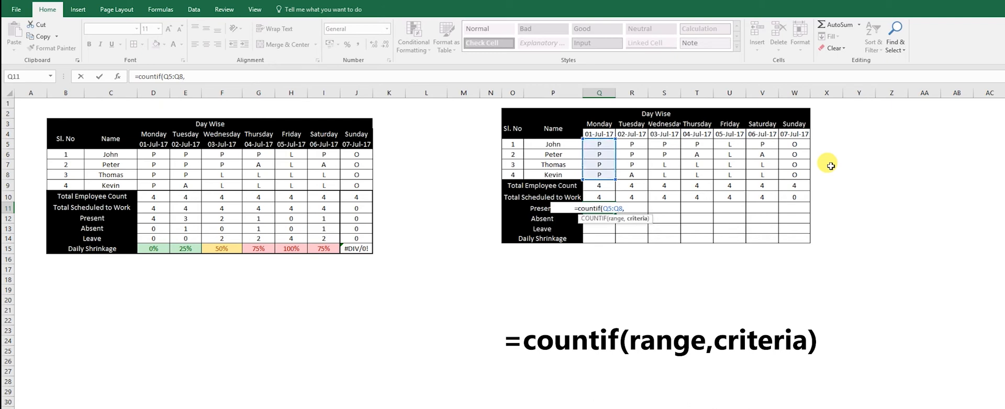
{"action": "type", "text": "\"P\""}
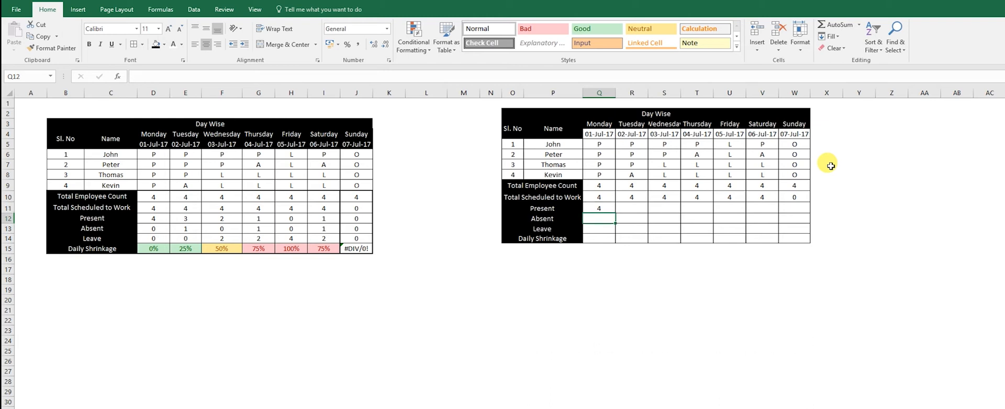
{"action": "left_click", "coordinate": [598, 208]}
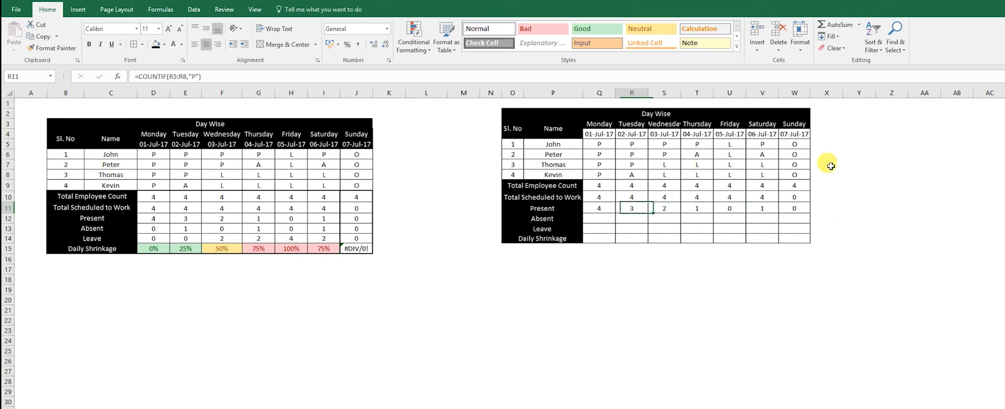
{"action": "left_click", "coordinate": [794, 208]}
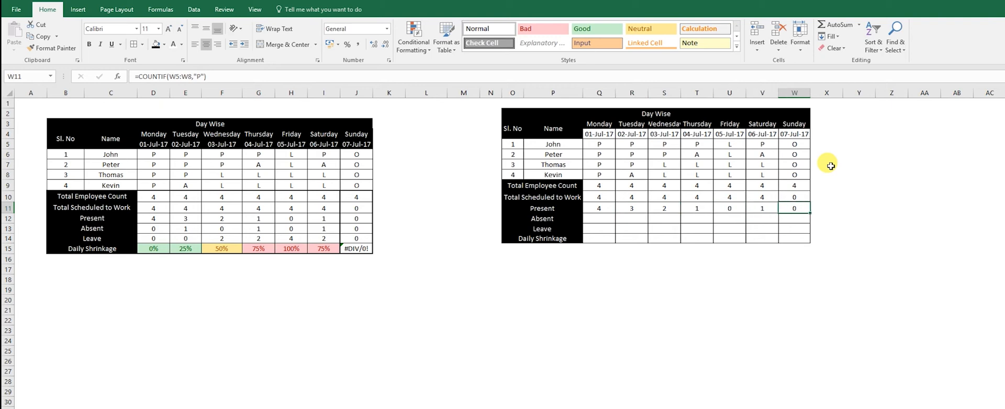
{"action": "left_click", "coordinate": [729, 218]}
{"action": "type", "text": "="}
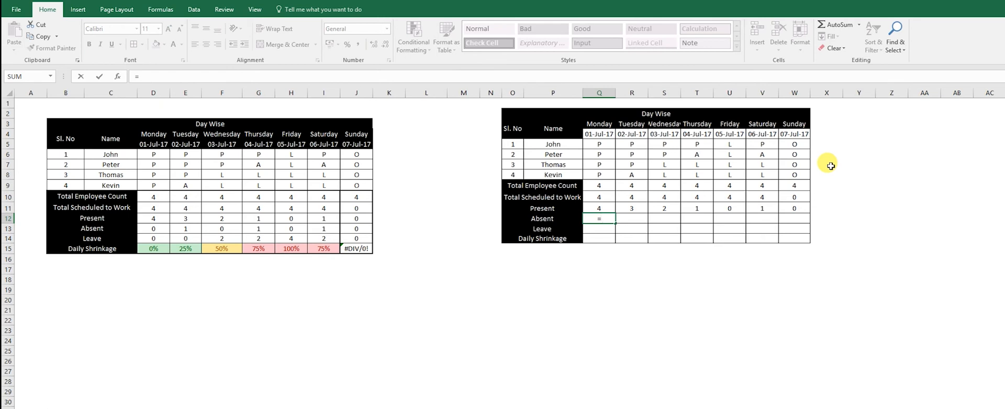
- Count Absent with =COUNTIF(Q5:Q8,"A") across the days, giving 0, 1, 0, 1, 0, 1, 0
{"action": "type", "text": "c"}
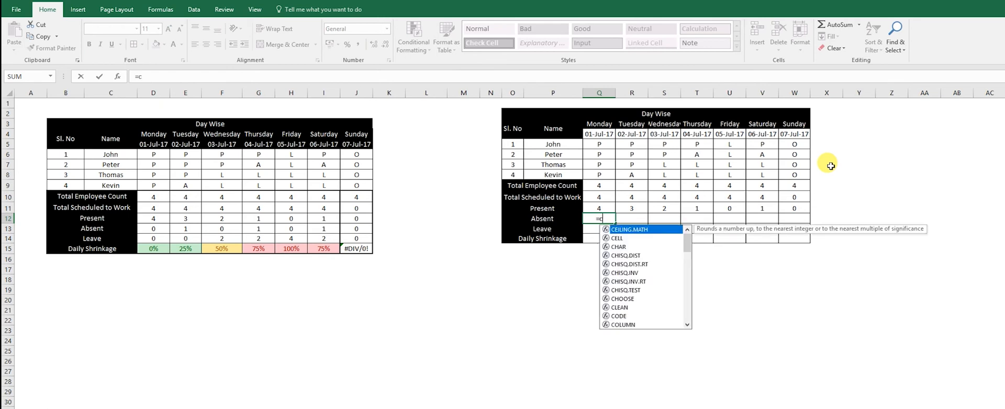
{"action": "type", "text": "OUNTIF("}
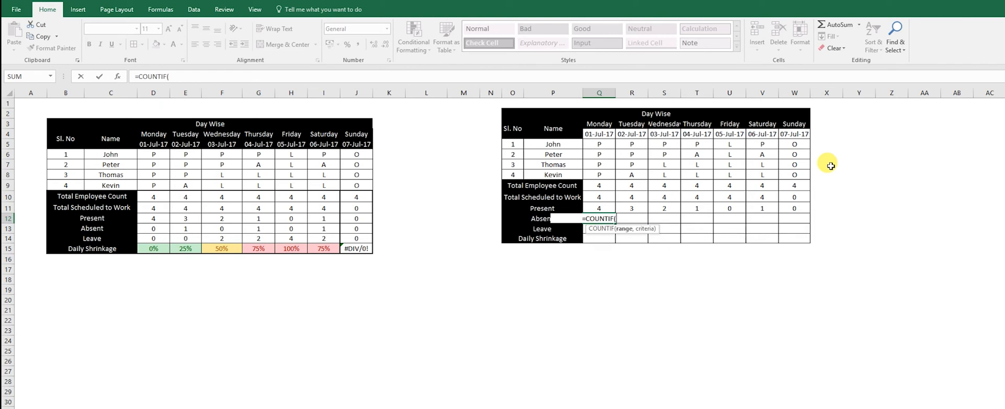
{"action": "left_click_drag", "start_coordinate": [599, 144], "coordinate": [599, 174]}
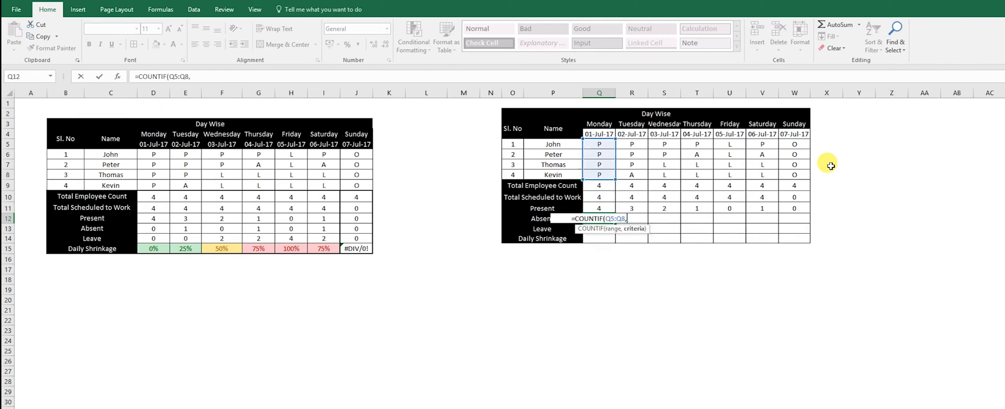
{"action": "type", "text": "\""}
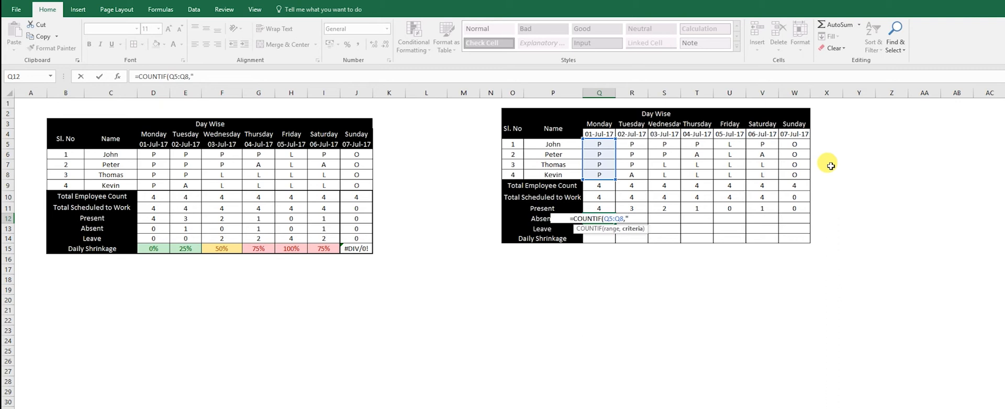
{"action": "type", "text": "A"}
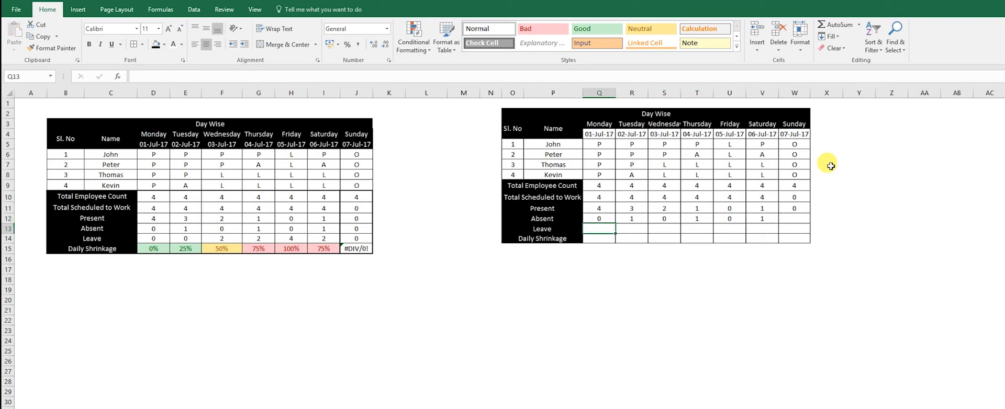
- Fill the Leave row with COUNTIF(Q5:Q8,"L"), giving 0, 0, 2, 2, 4, 2, 0 for Monday–Sunday
{"action": "type", "text": "=co"}
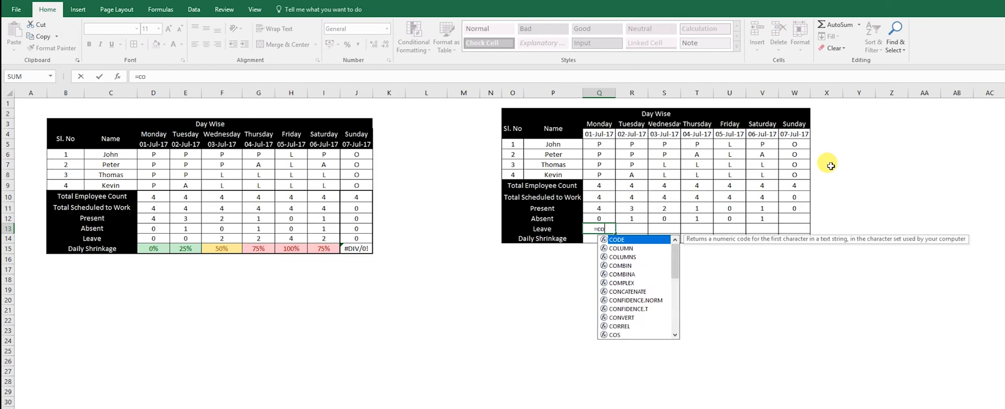
{"action": "type", "text": "untif"}
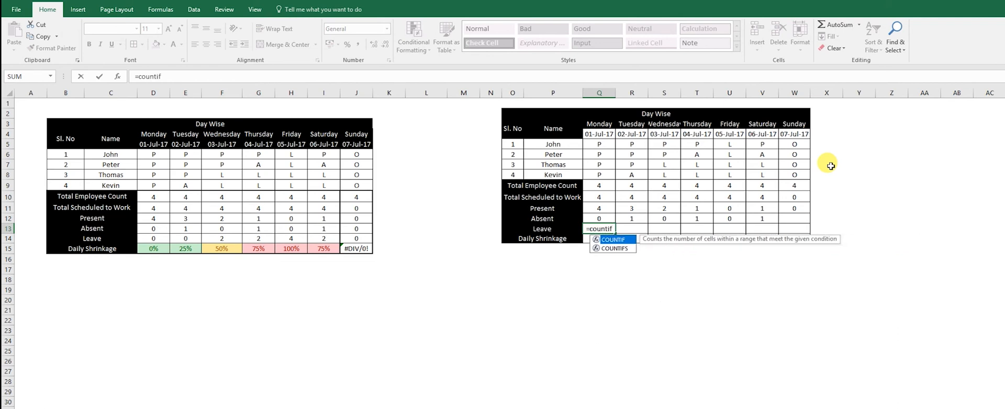
{"action": "left_click", "coordinate": [599, 175]}
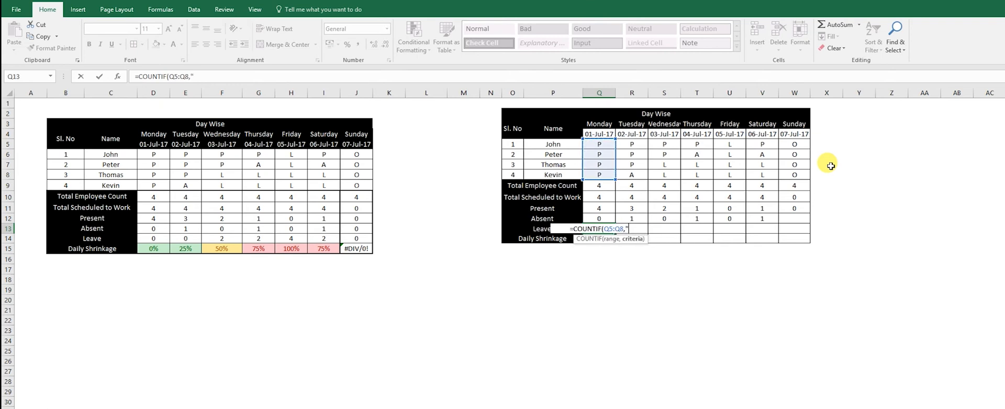
{"action": "type", "text": "L\")"}
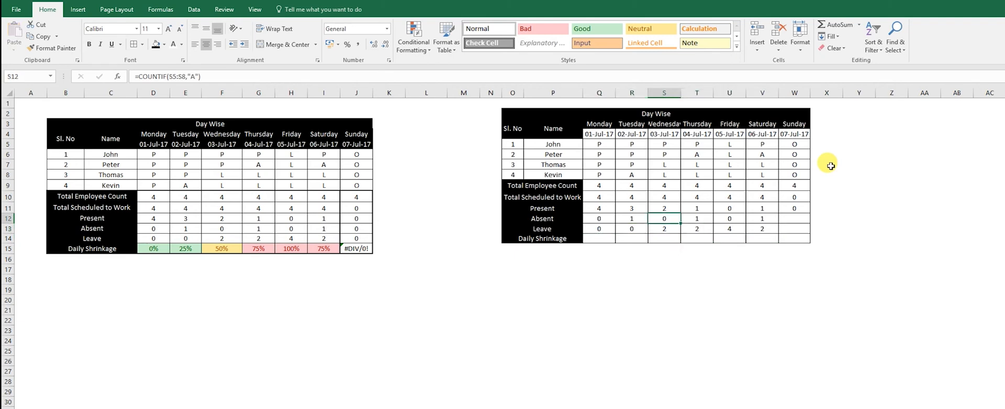
{"action": "left_click", "coordinate": [794, 218]}
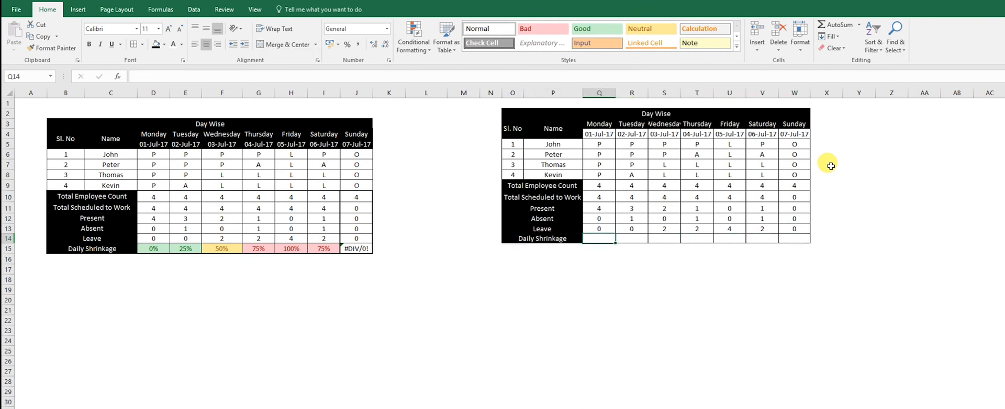
{"action": "type", "text": "="}
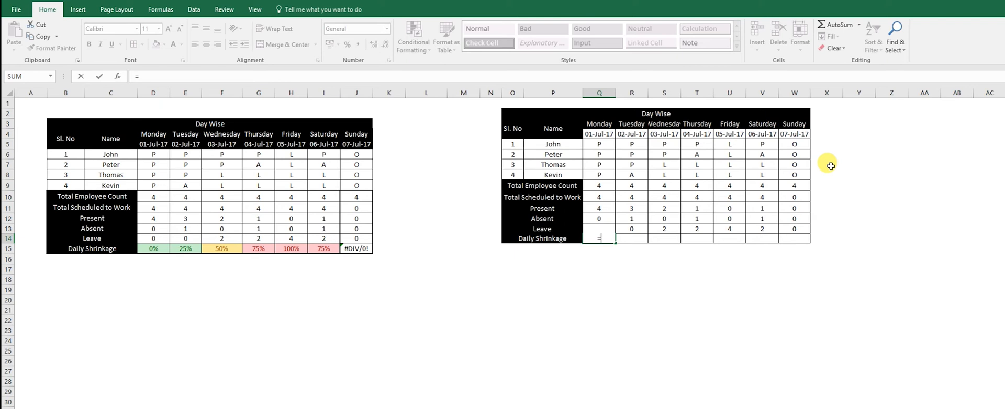
- Enter =SUM(Q13,Q12)/Q10 in Q14 as a percentage and copy it to R14 and S14
{"action": "type", "text": "sum(Q13"}
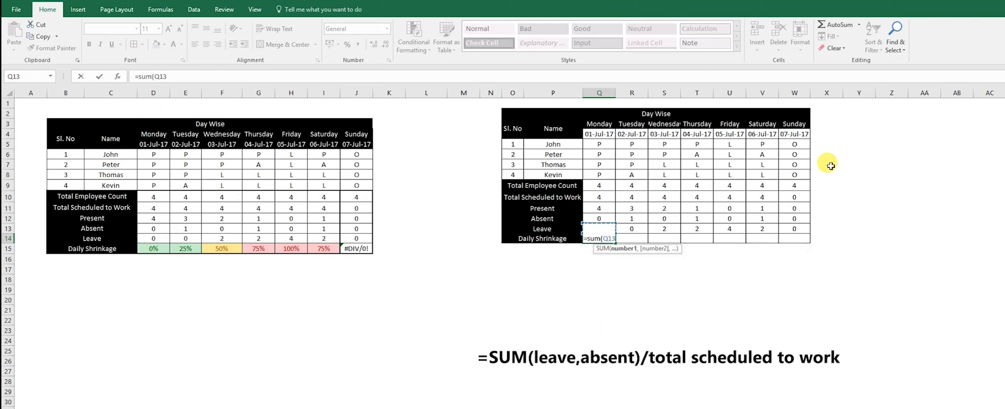
{"action": "left_click", "coordinate": [599, 218]}
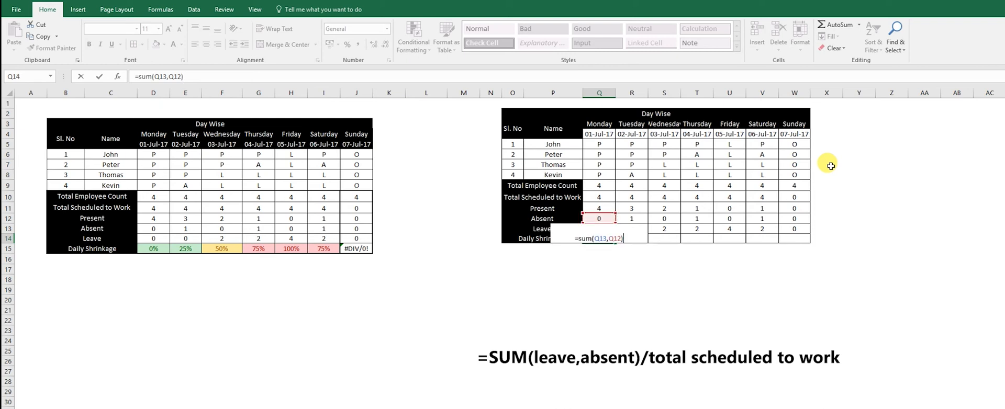
{"action": "type", "text": "/"}
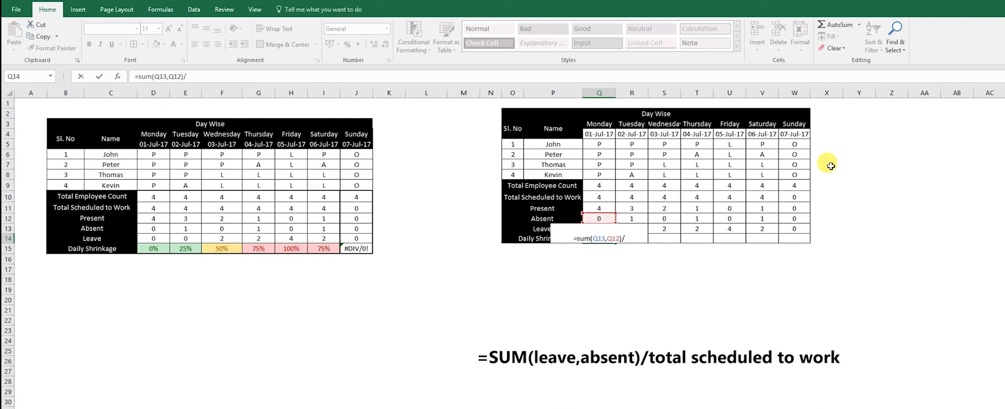
{"action": "type", "text": "Q12"}
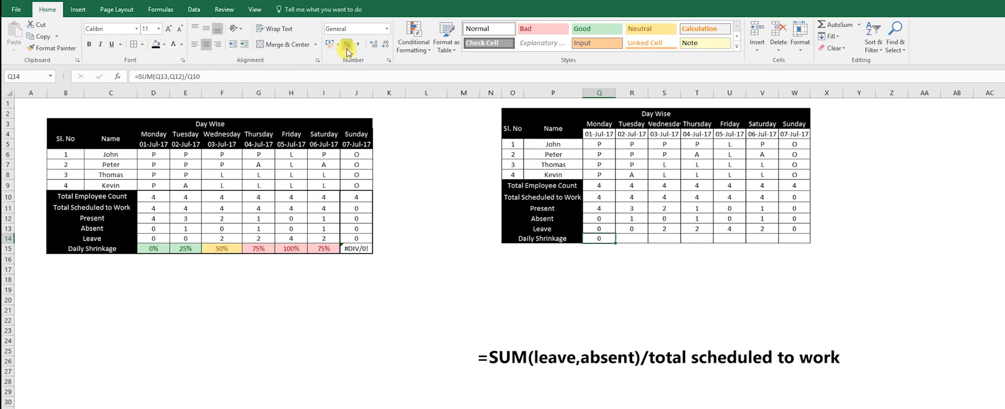
{"action": "left_click", "coordinate": [347, 44]}
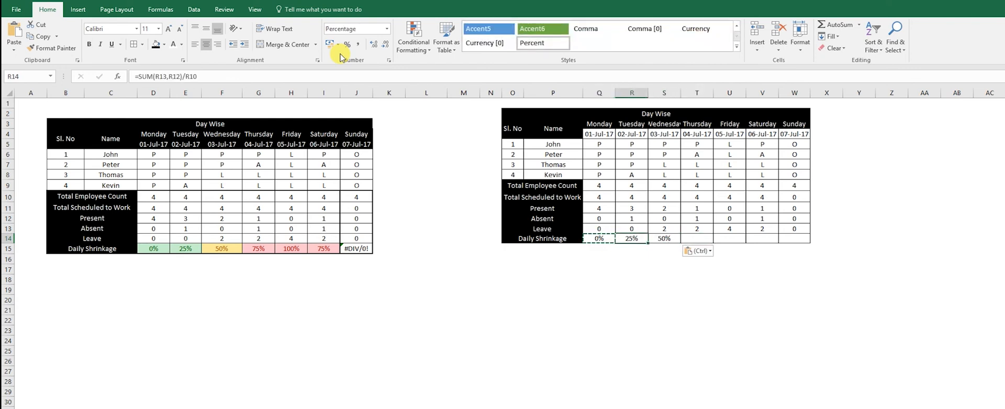
{"action": "left_click", "coordinate": [665, 239]}
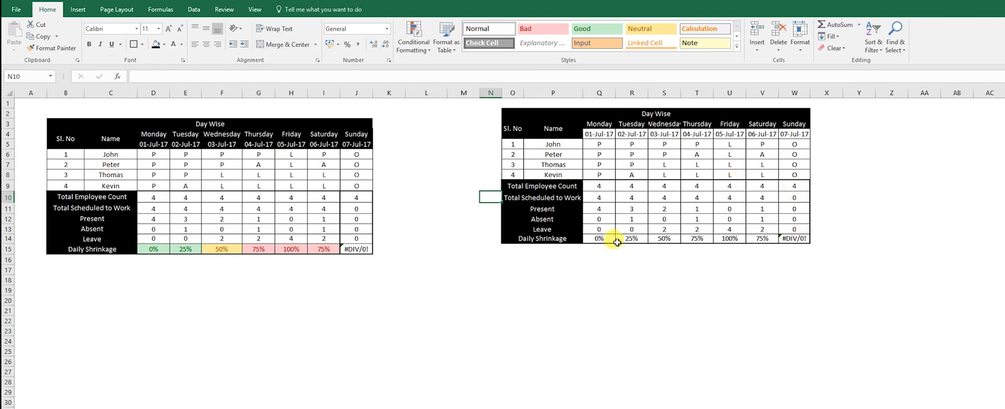
- Paste the shrinkage formula through W14, showing 0%, 25%, 50%, 75%, 100%, 75% and #DIV/0!
{"action": "left_click", "coordinate": [542, 208]}
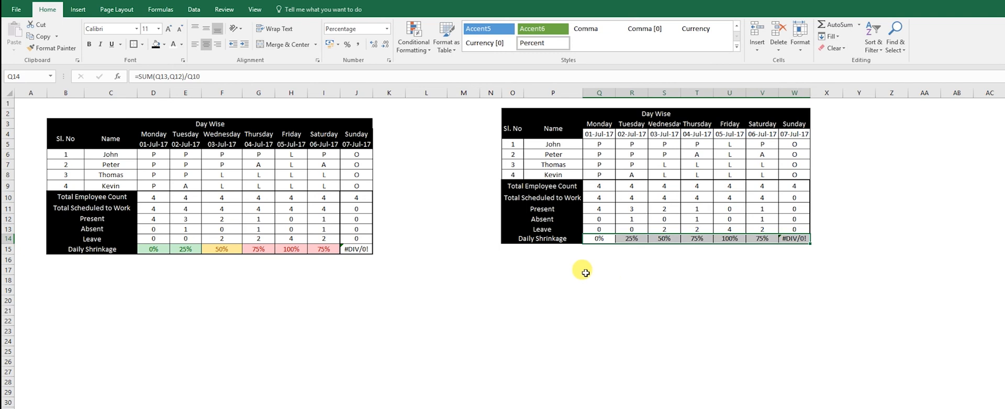
{"action": "left_click", "coordinate": [631, 238]}
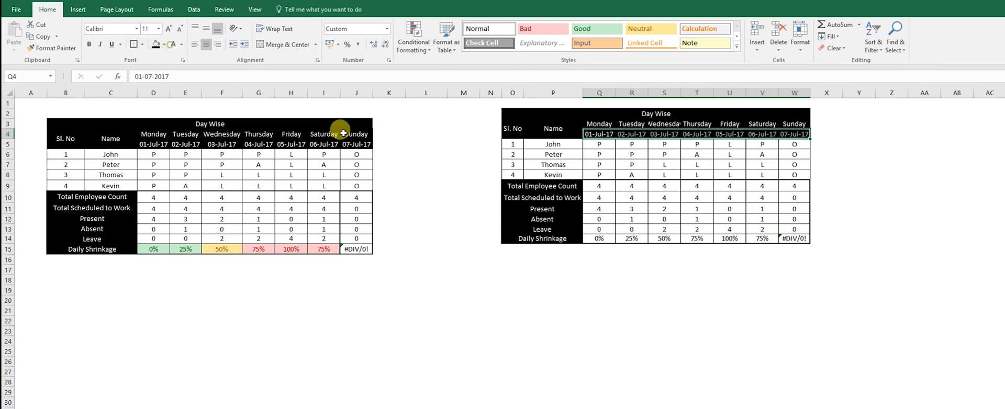
{"action": "left_click", "coordinate": [631, 165]}
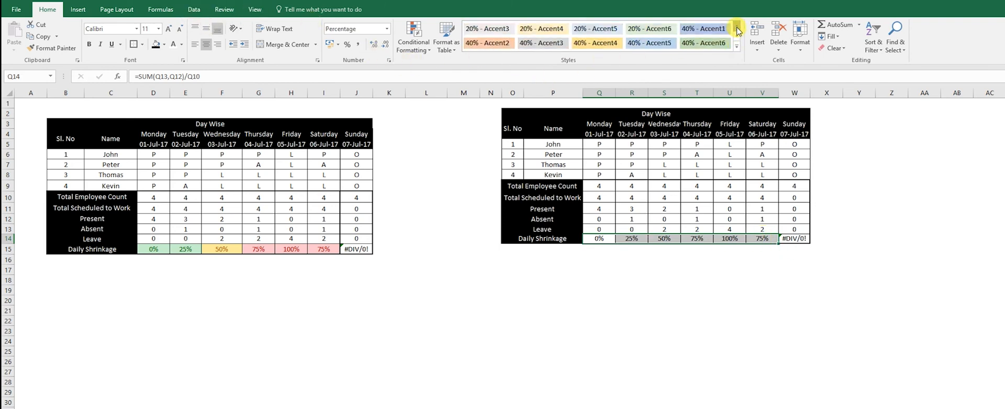
- Highlight shrinkage values in Q14:W14 below 26% with a green fill
{"action": "left_click", "coordinate": [414, 38]}
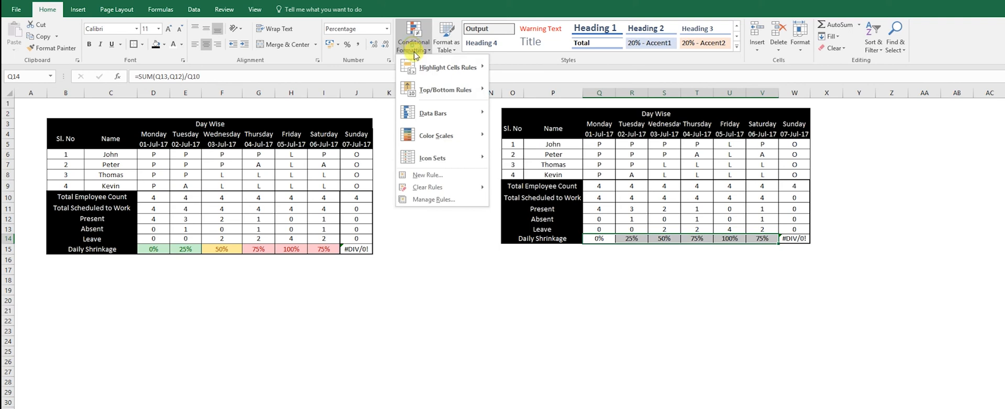
{"action": "left_click", "coordinate": [449, 66]}
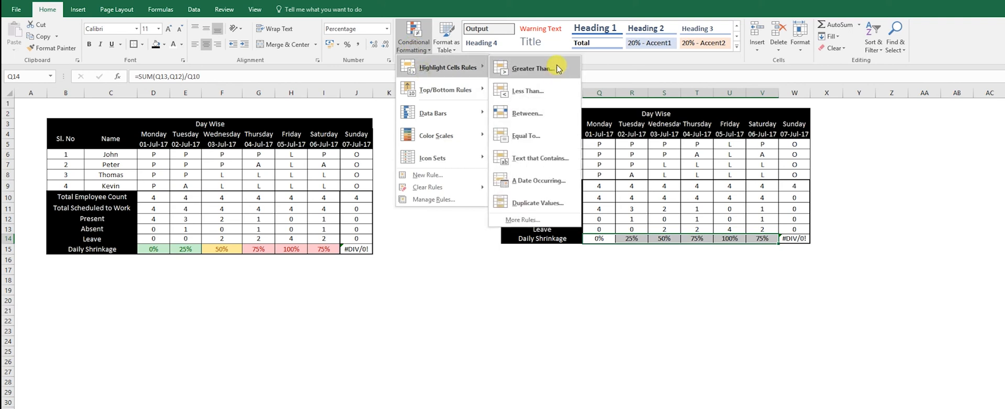
{"action": "mouse_move", "coordinate": [542, 91]}
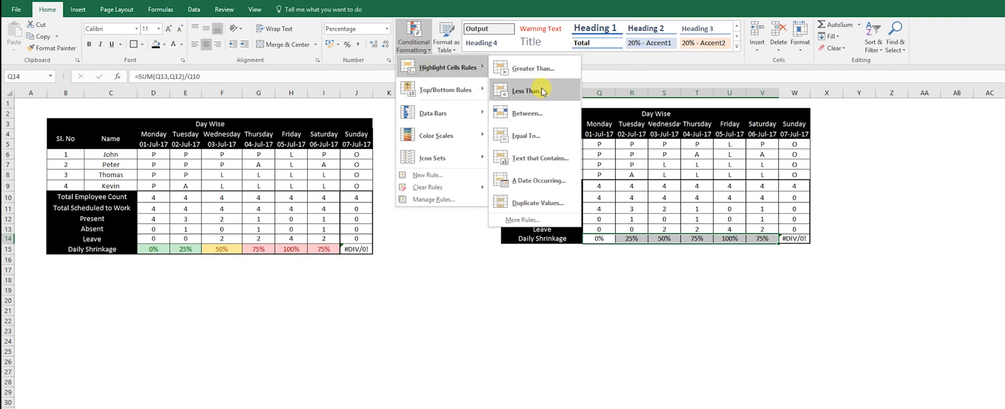
{"action": "left_click", "coordinate": [526, 90]}
{"action": "type", "text": "26"}
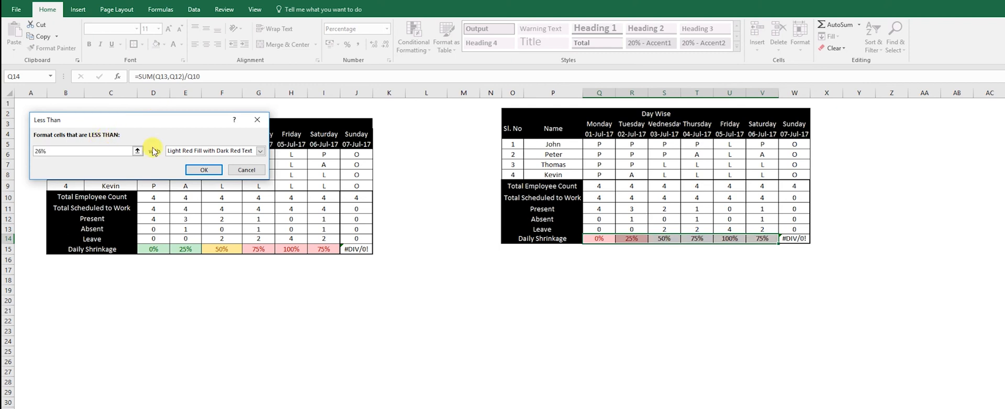
{"action": "left_click", "coordinate": [260, 151]}
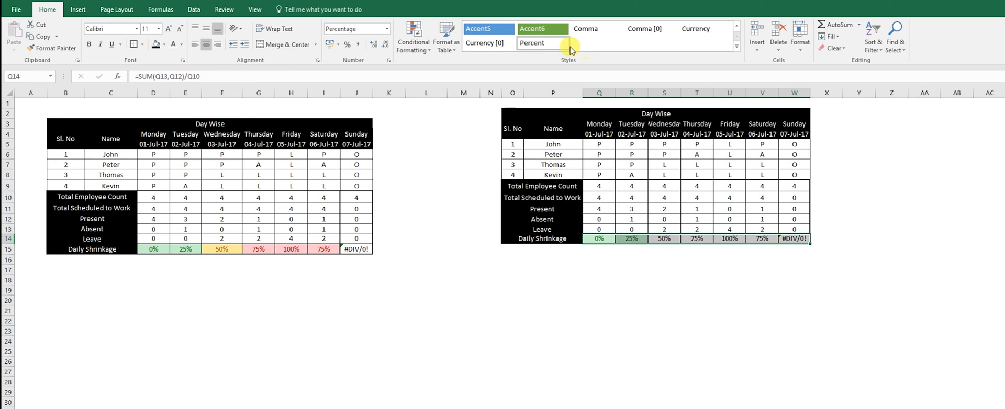
{"action": "left_click", "coordinate": [414, 38]}
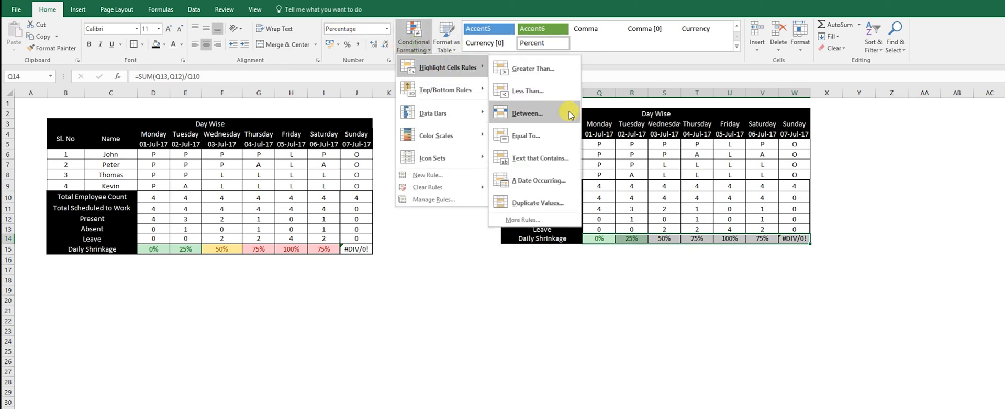
- Add a greater-than-27% highlight rule to the shrinkage row, covering 50% to 100%
{"action": "left_click", "coordinate": [531, 69]}
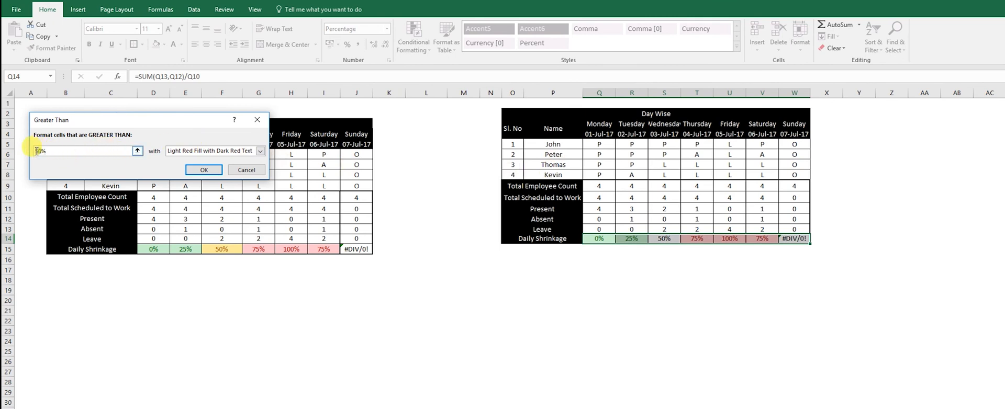
{"action": "type", "text": "27%"}
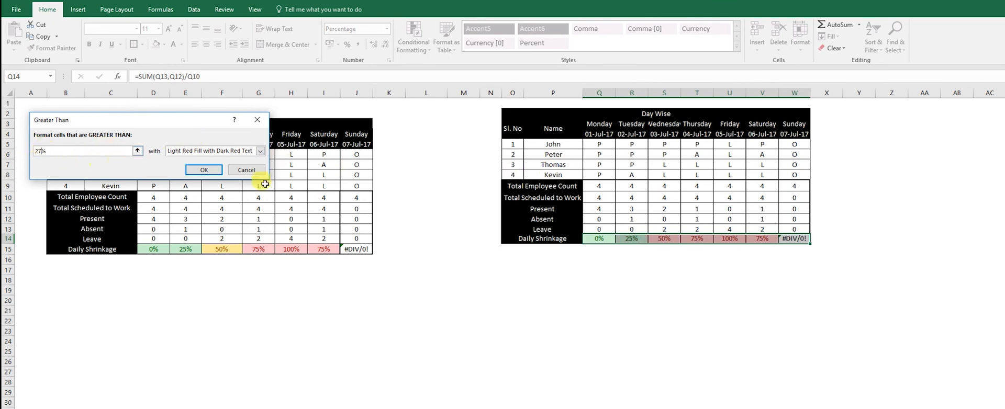
{"action": "left_click", "coordinate": [259, 151]}
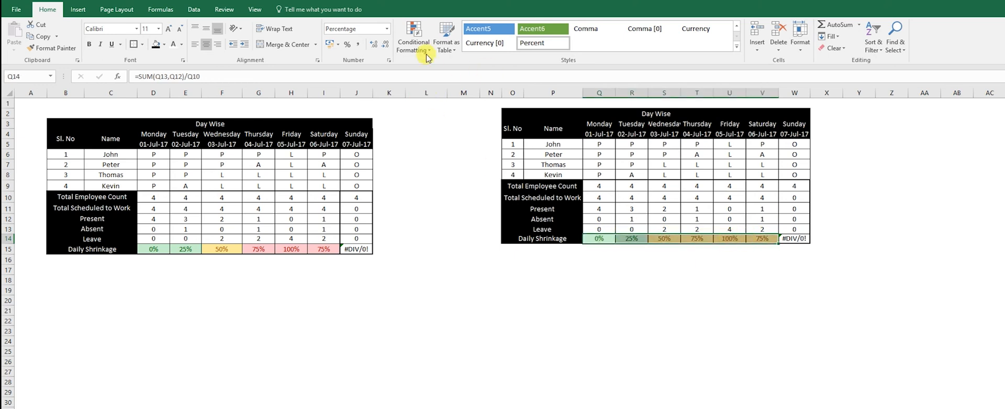
- Shade shrinkage values above 74% (75% and 100%) with Light Red Fill and Dark Red Text
{"action": "left_click", "coordinate": [414, 38]}
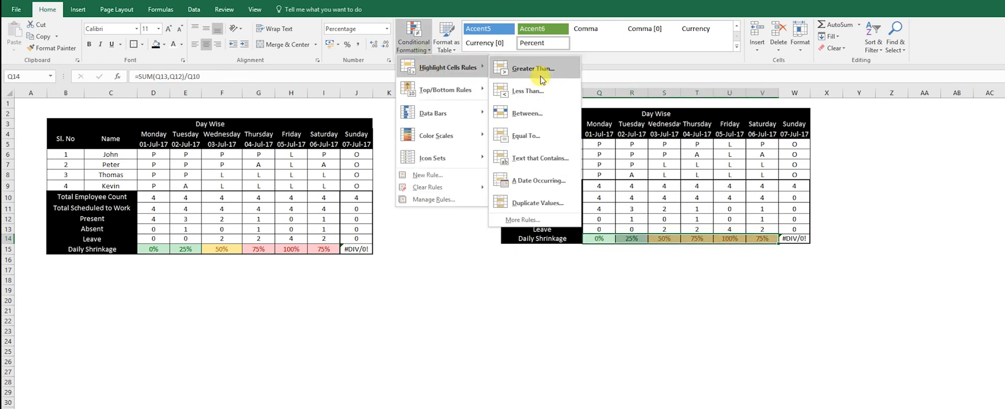
{"action": "left_click", "coordinate": [532, 69]}
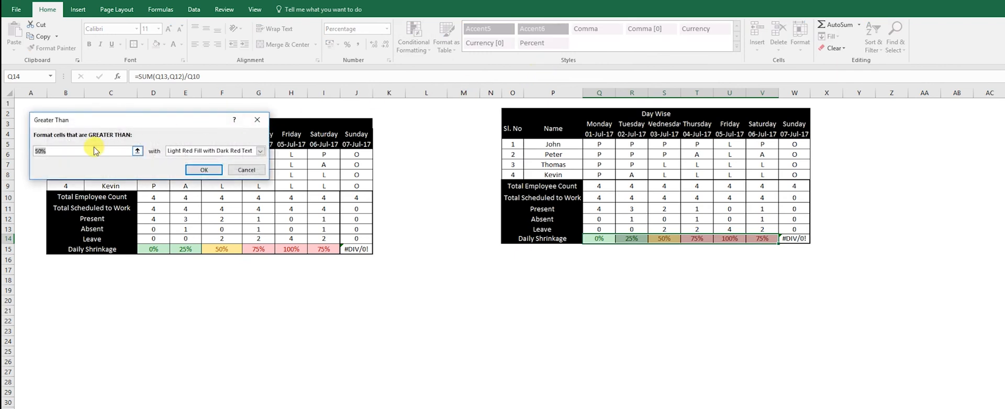
{"action": "type", "text": "76"}
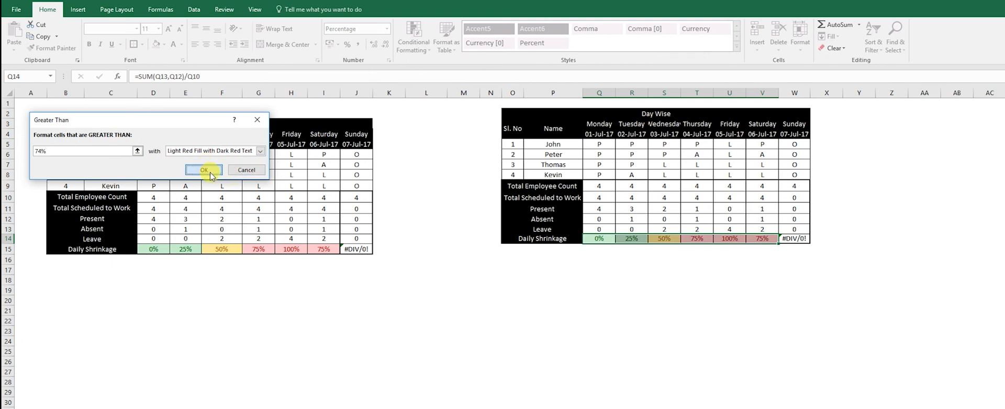
{"action": "left_click", "coordinate": [203, 171]}
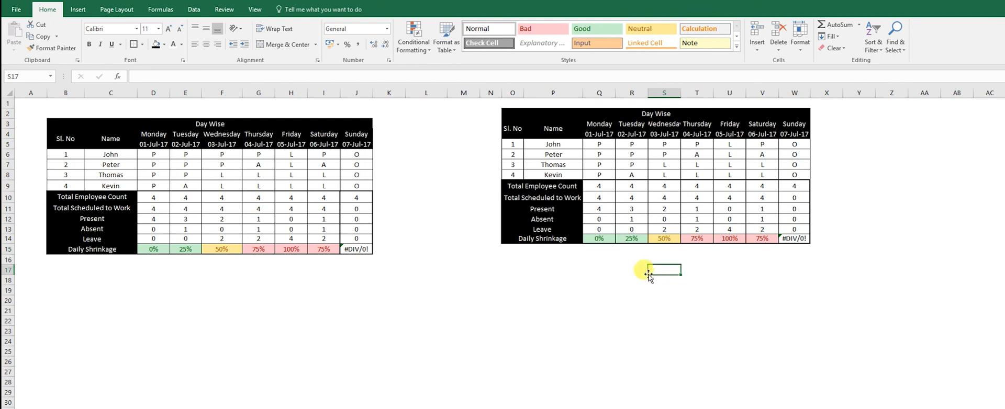
{"action": "mouse_move", "coordinate": [571, 285]}
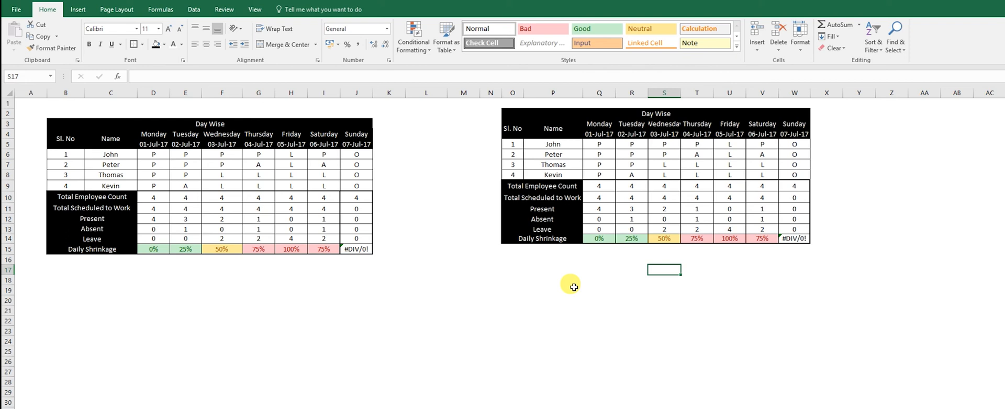
{"action": "mouse_move", "coordinate": [590, 131]}
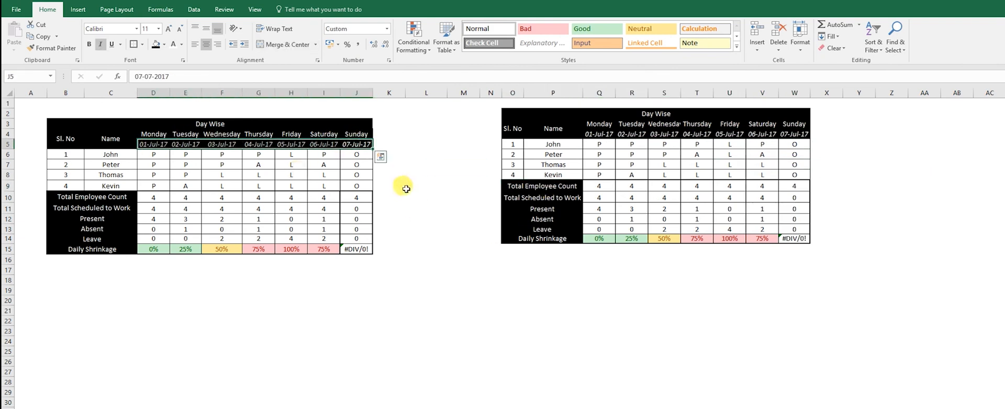
- Italicise the dates beneath the weekday names in both attendance tables
{"action": "left_click", "coordinate": [389, 185]}
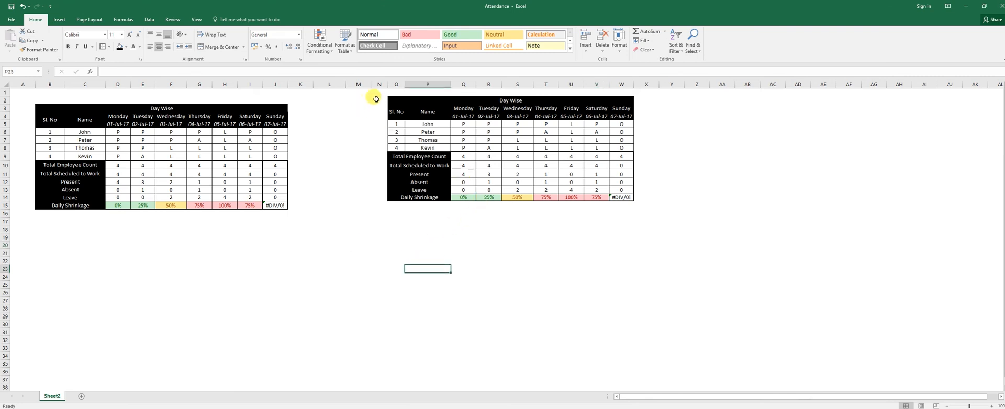
- Capture the attendance sheet and launch Paint with mspaint from the Run prompt
{"action": "left_click", "coordinate": [695, 253]}
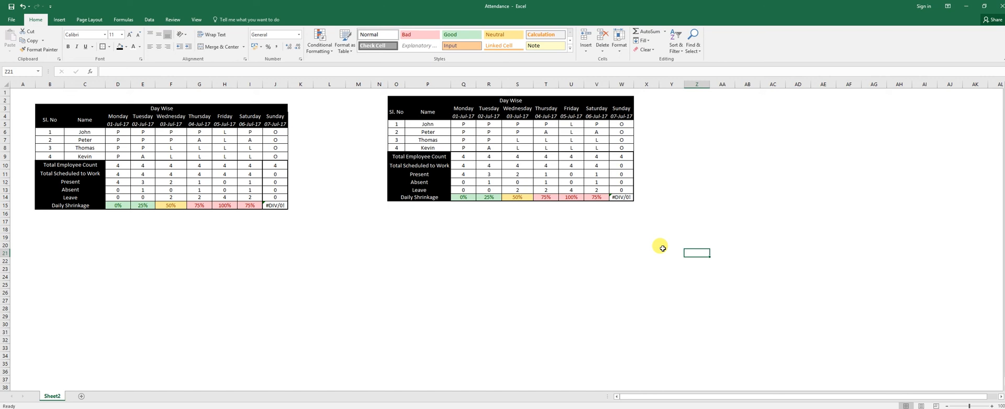
{"action": "type", "text": "ms"}
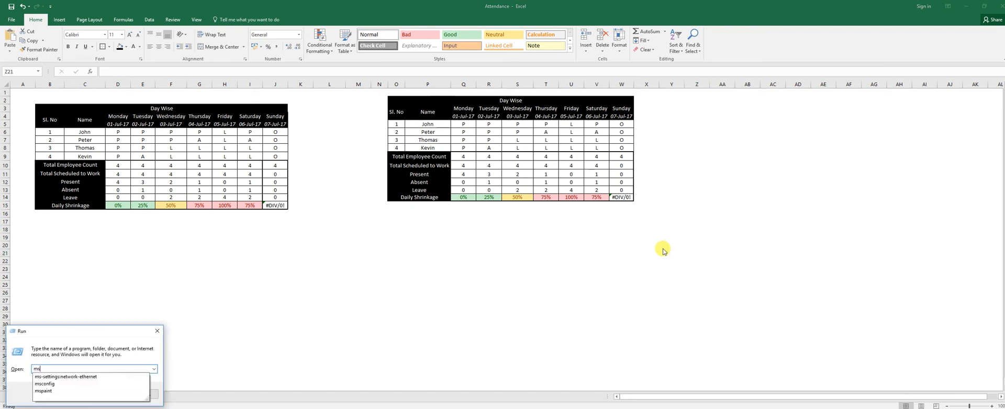
{"action": "key", "text": "enter"}
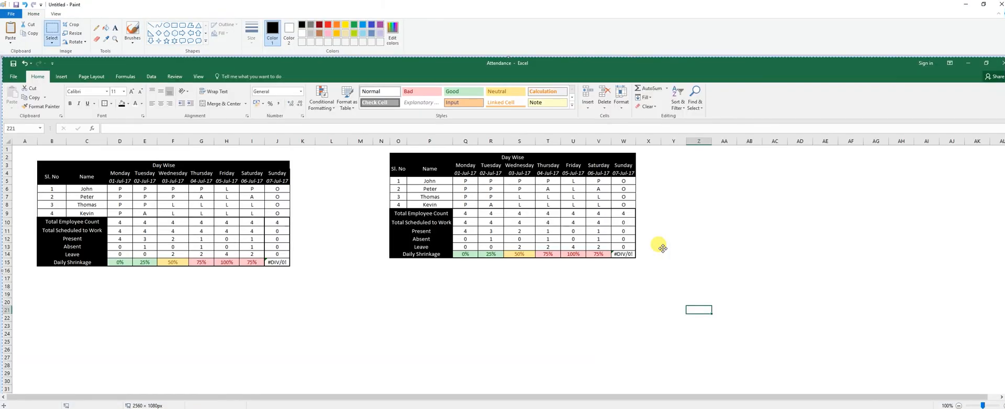
{"action": "mouse_move", "coordinate": [382, 146]}
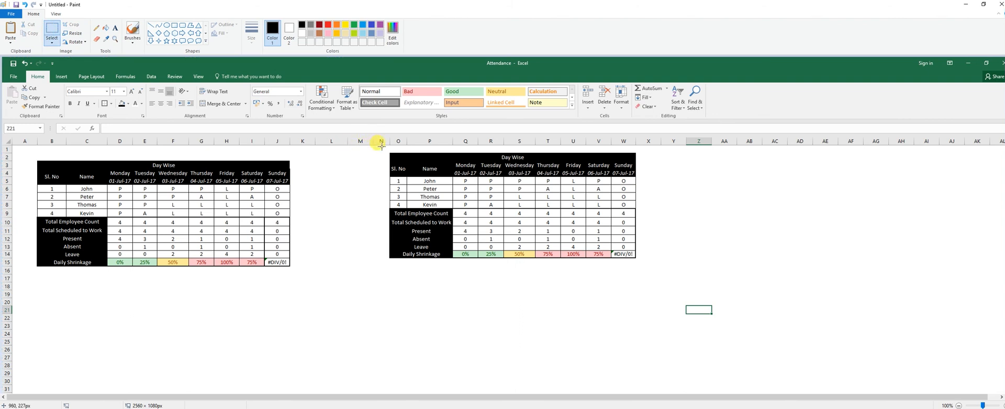
- Crop the Paint canvas to just the right-hand attendance table and begin saving it
{"action": "left_click_drag", "start_coordinate": [382, 146], "coordinate": [643, 264]}
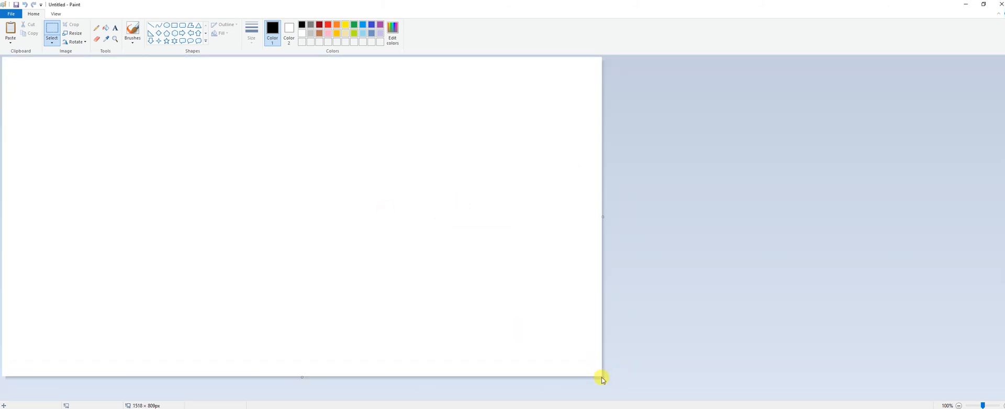
{"action": "left_click_drag", "start_coordinate": [602, 378], "coordinate": [74, 122]}
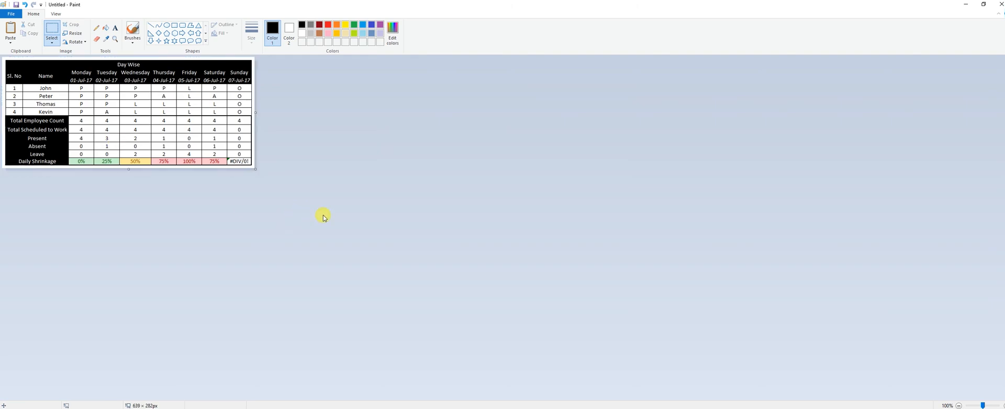
{"action": "key", "text": "ctrl+s"}
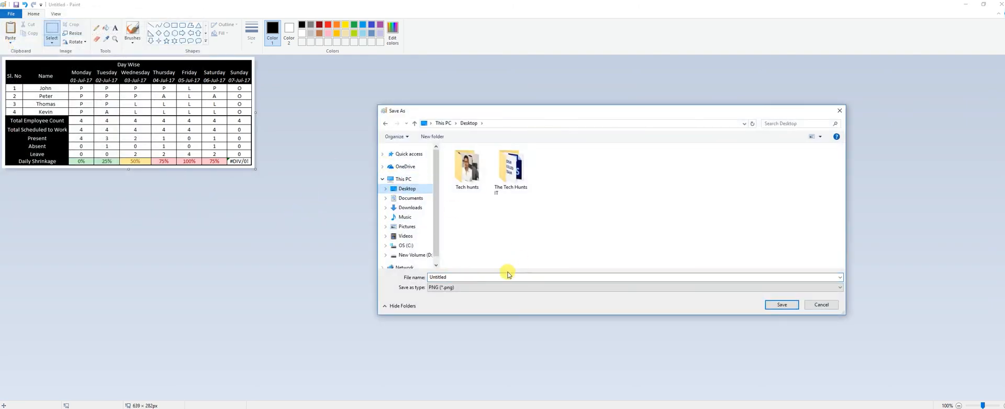
- Save the cropped table to the Desktop as the PNG 'Attendance Report - Weekly'
{"action": "type", "text": "aTTE"}
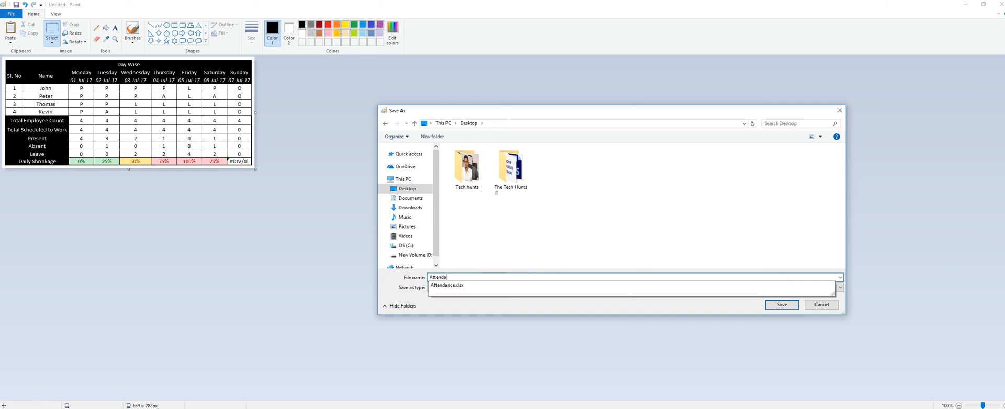
{"action": "type", "text": "Attendance Report - Weekly"}
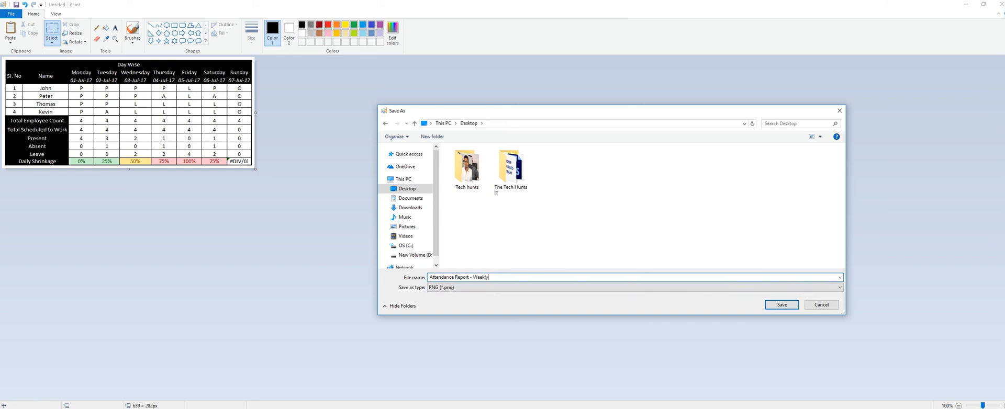
{"action": "key", "text": "Backspace"}
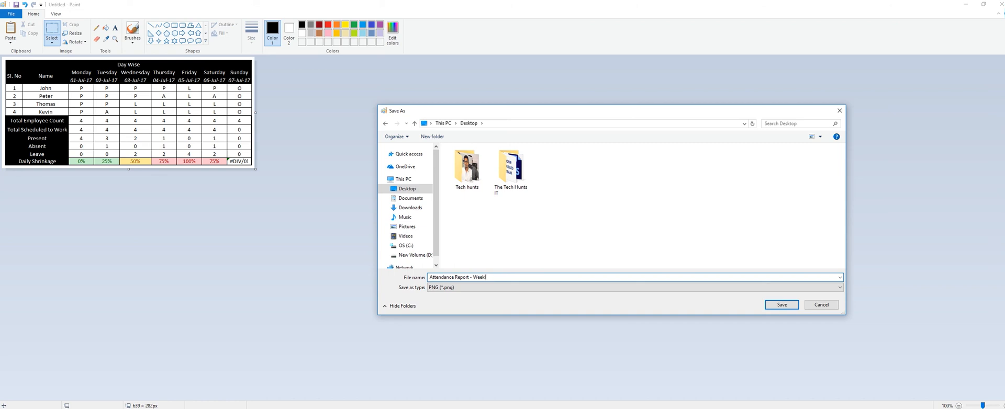
{"action": "left_click", "coordinate": [781, 304]}
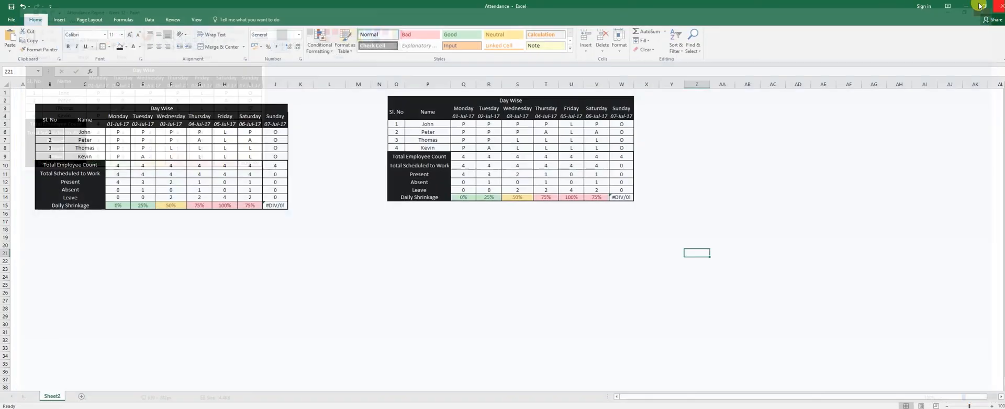
- Close Paint, leaving the saved attendance report PNG displayed in Photos
{"action": "left_click", "coordinate": [966, 6]}
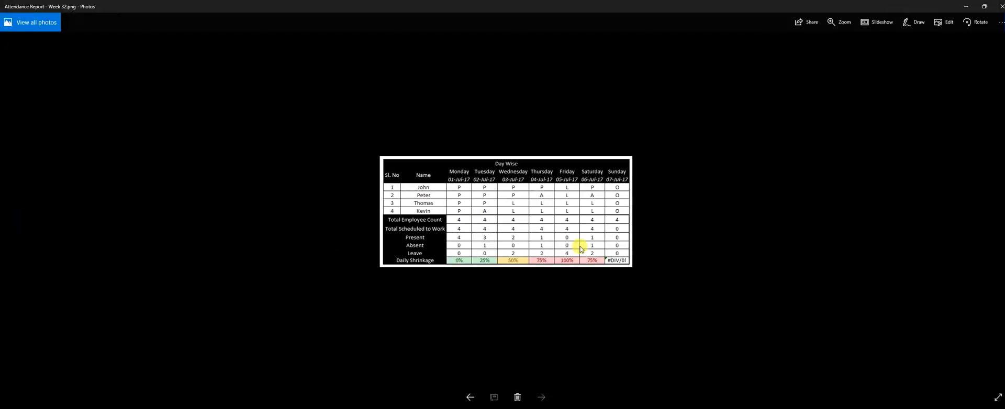
{"action": "mouse_move", "coordinate": [461, 169]}
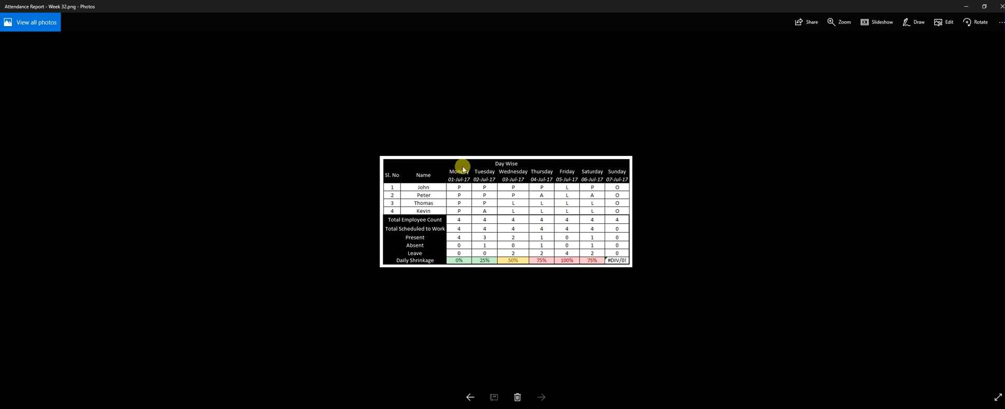
{"action": "mouse_move", "coordinate": [453, 164]}
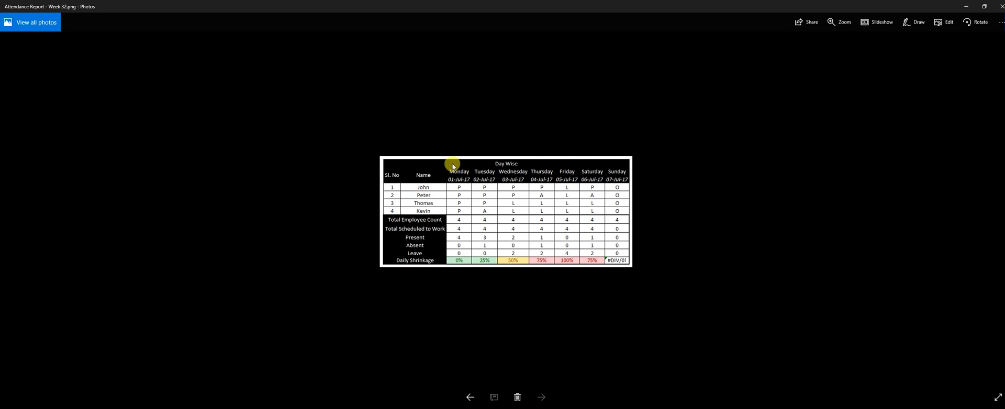